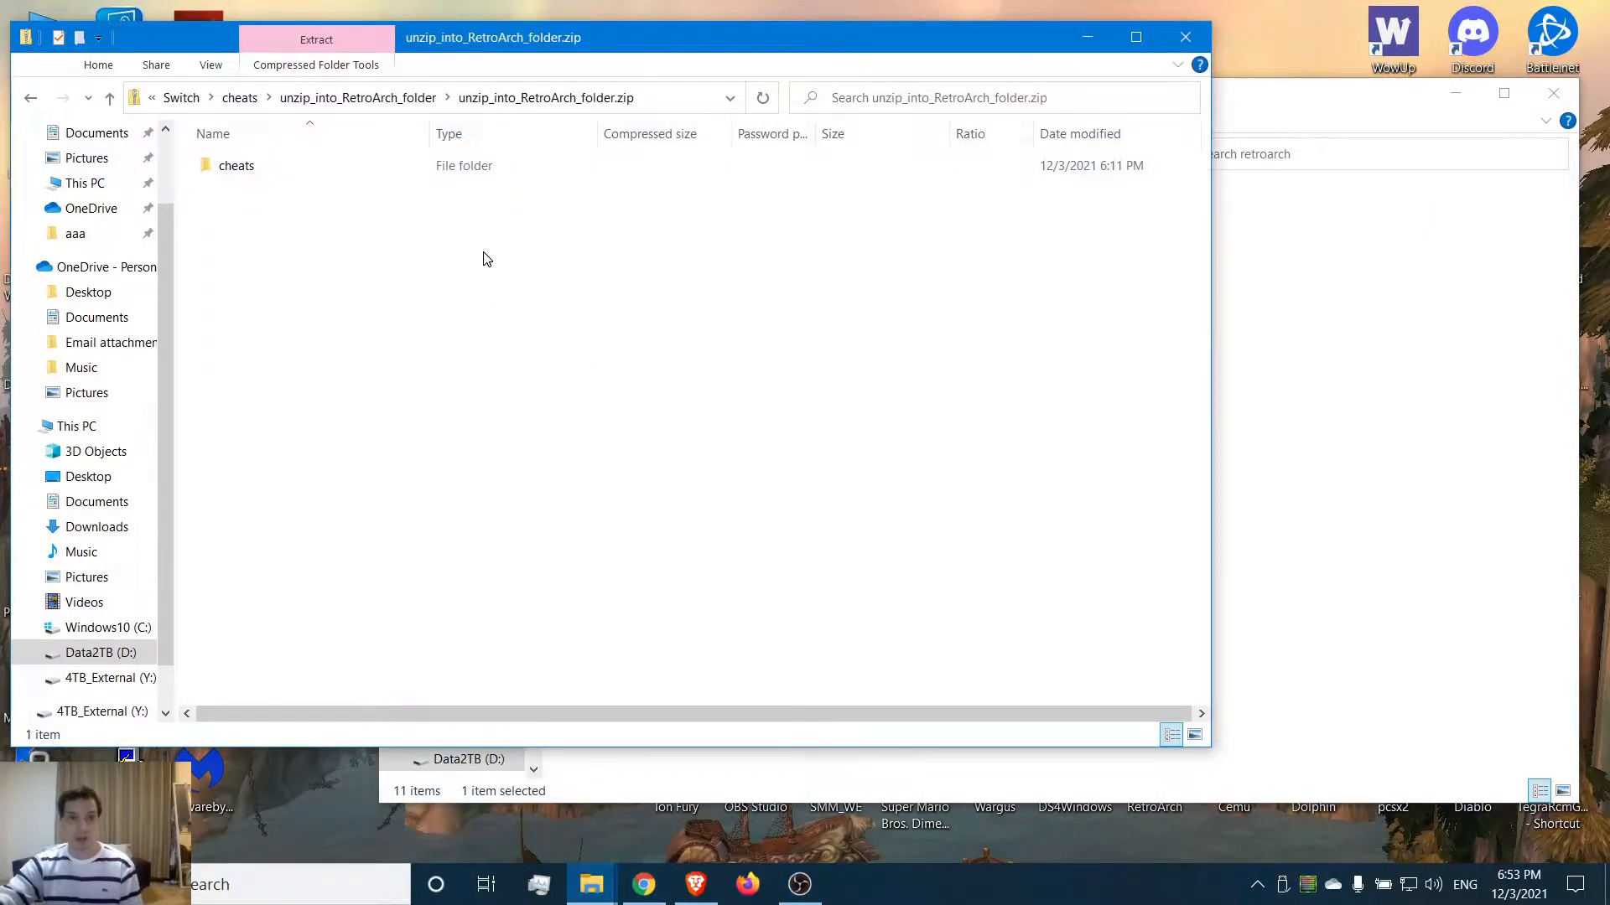
Step: Look inside the zip's cheats folder, then return to the zip's top level
{"action": "left_click", "coordinate": [236, 166]}
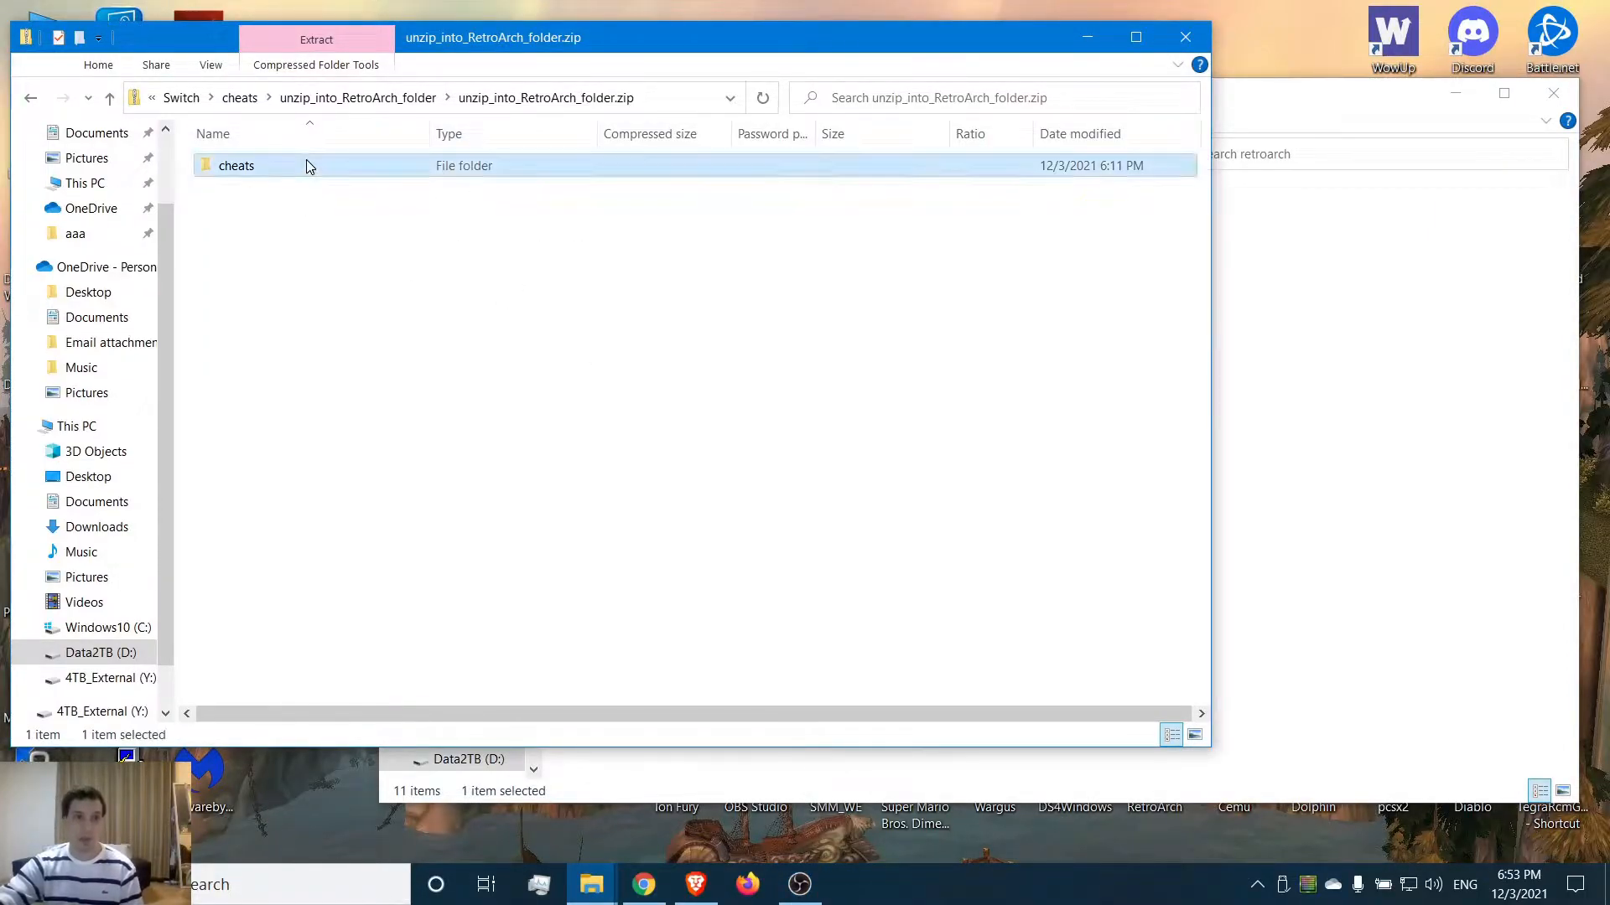
{"action": "double_click", "coordinate": [236, 165]}
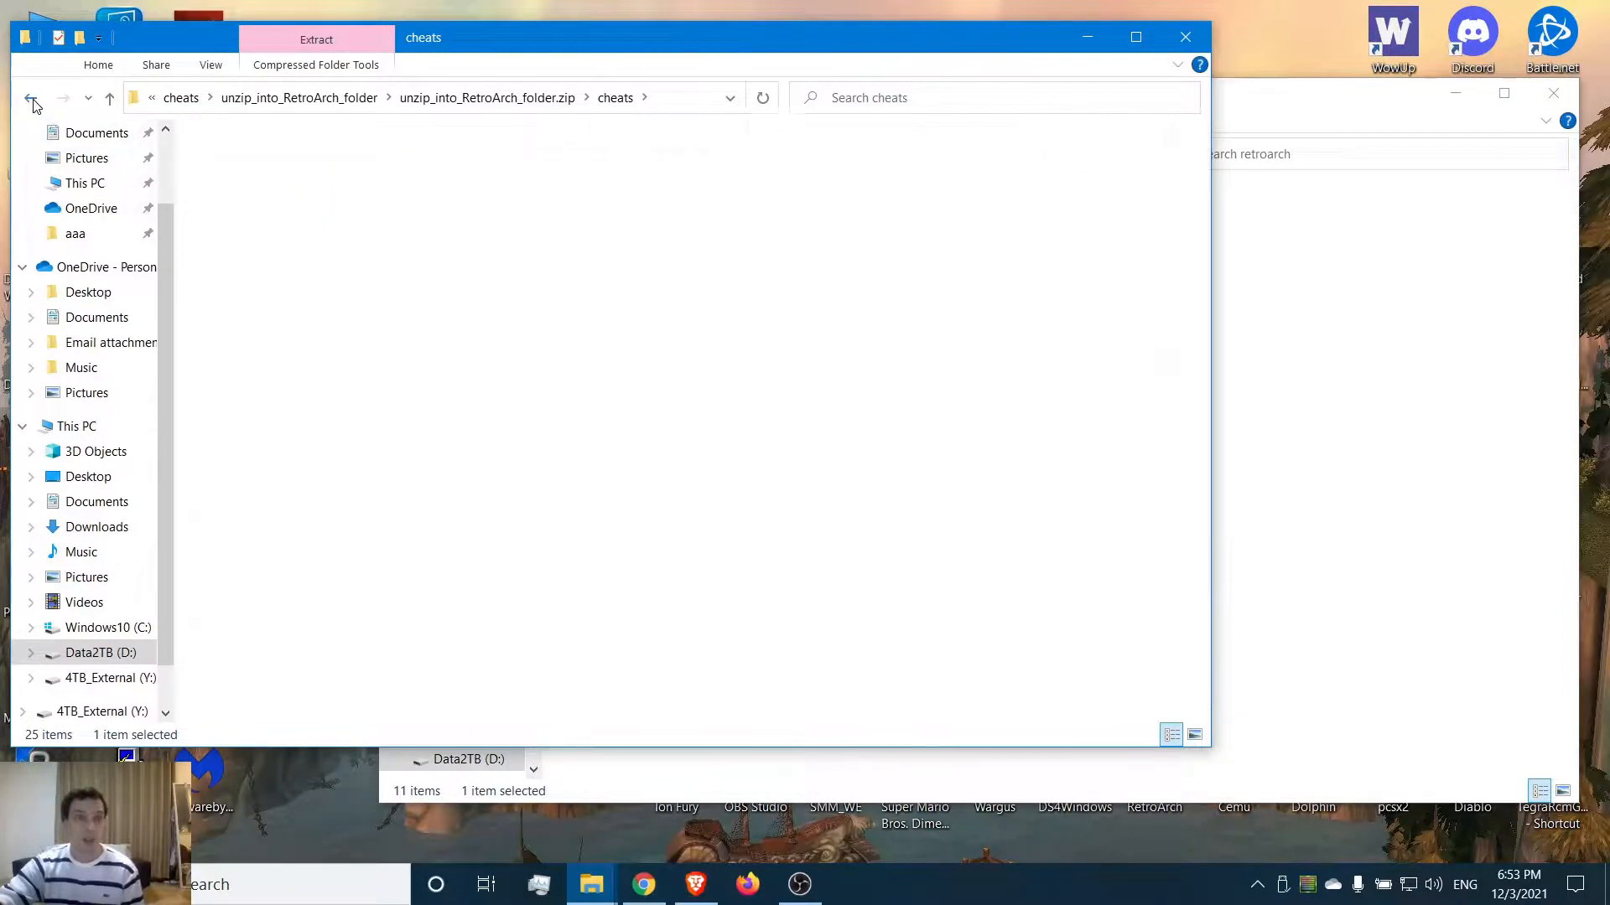
{"action": "left_click", "coordinate": [32, 97]}
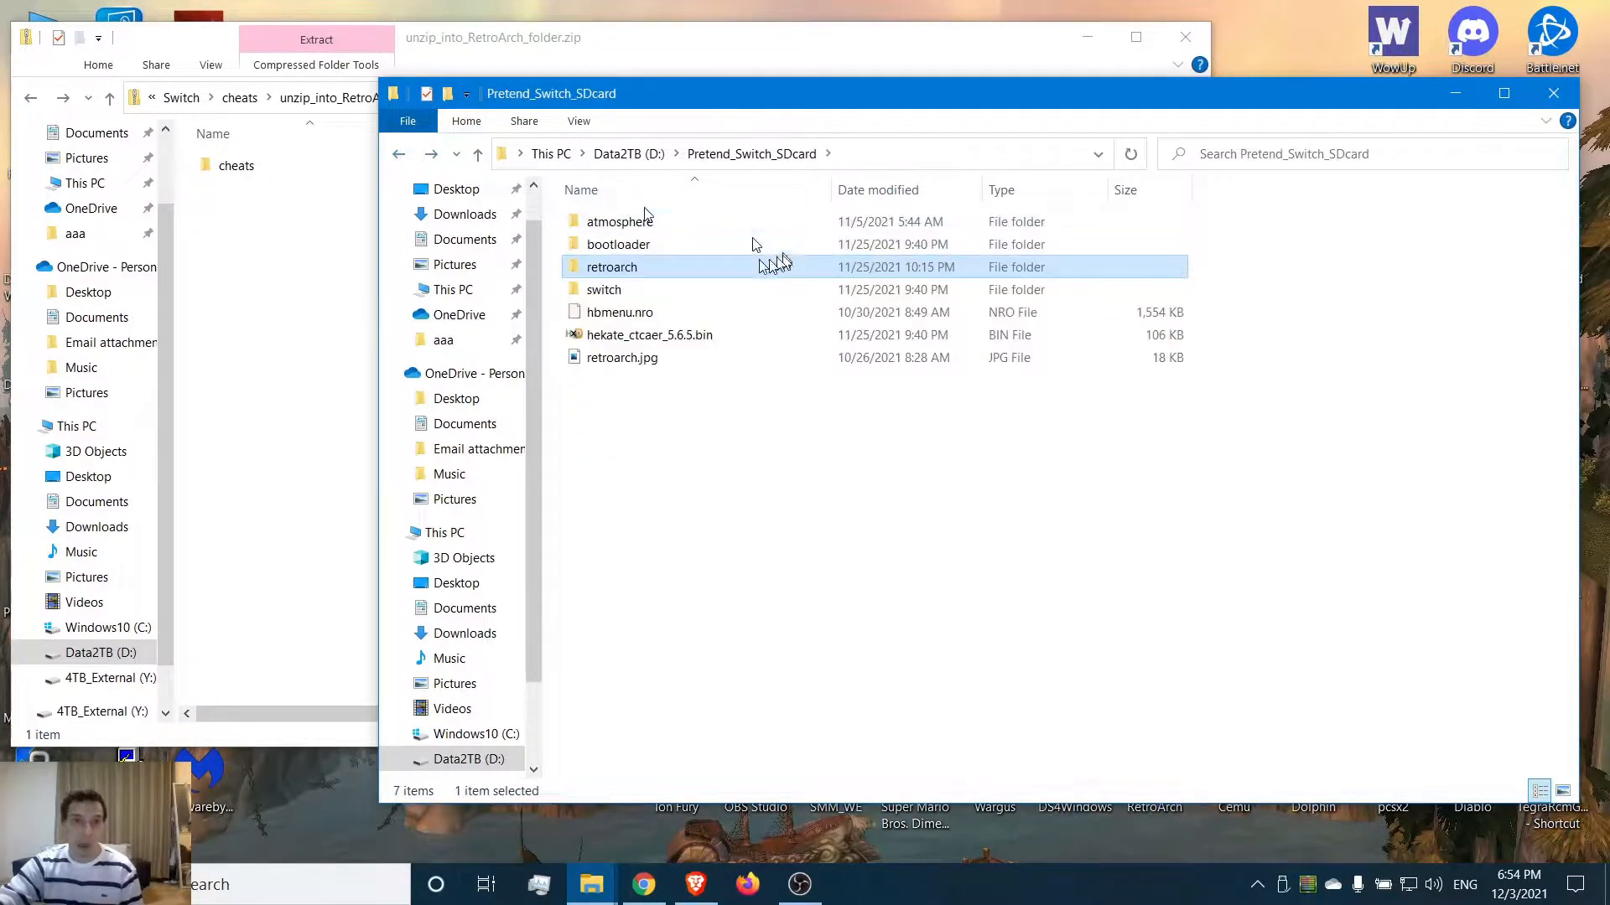
Step: Open the retroarch folder on the Pretend_Switch_SDcard drive
{"action": "left_click", "coordinate": [619, 221]}
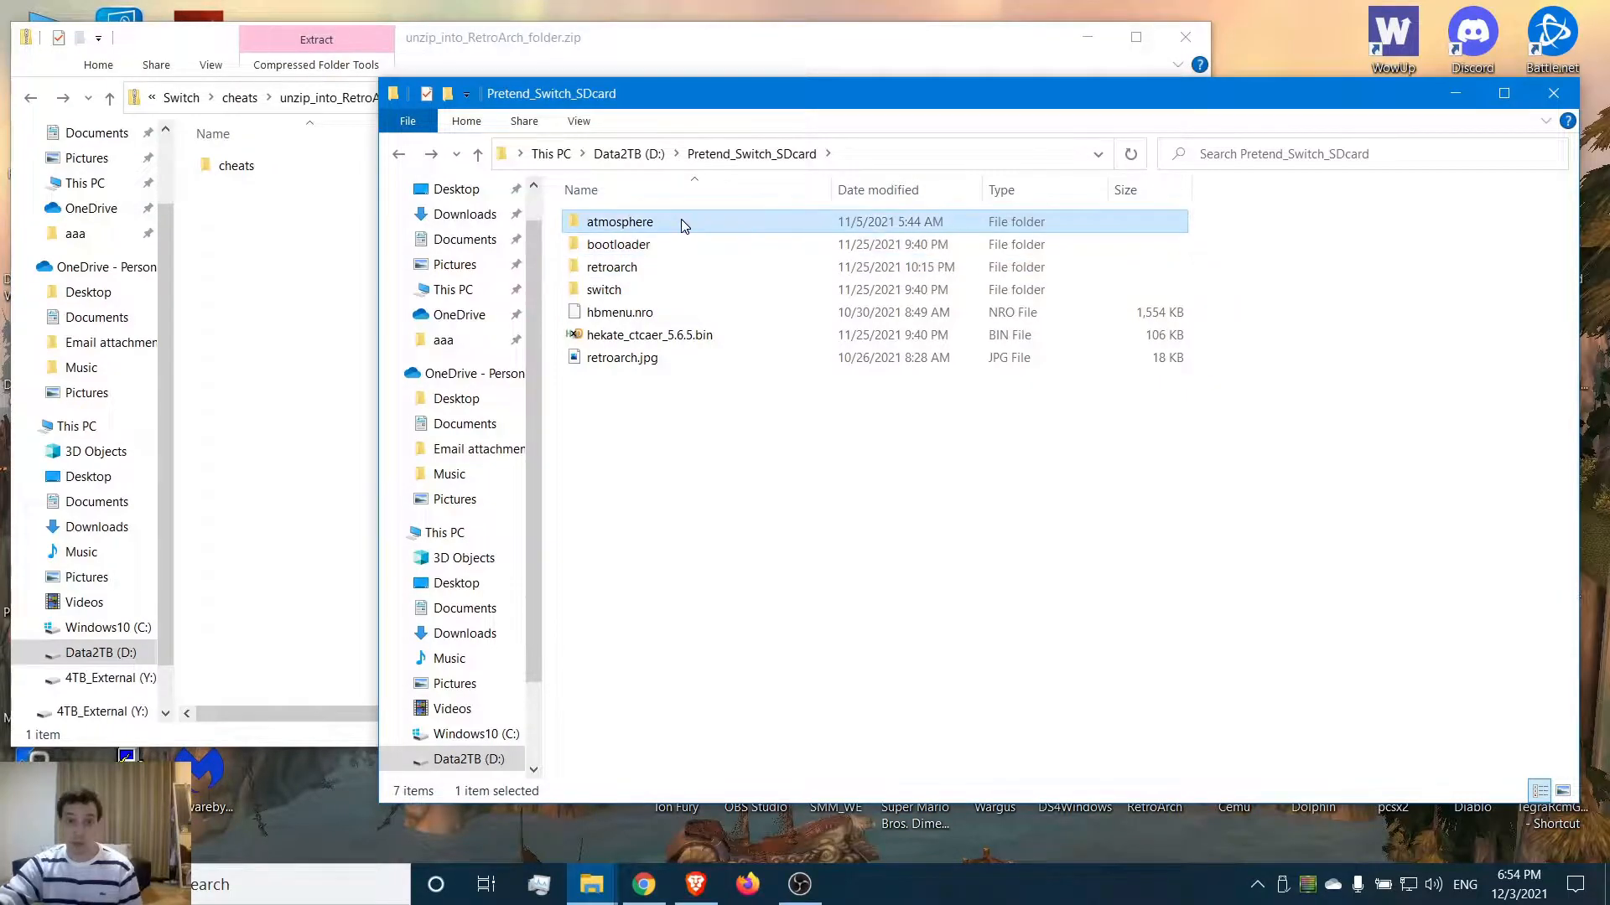
{"action": "left_click", "coordinate": [611, 267]}
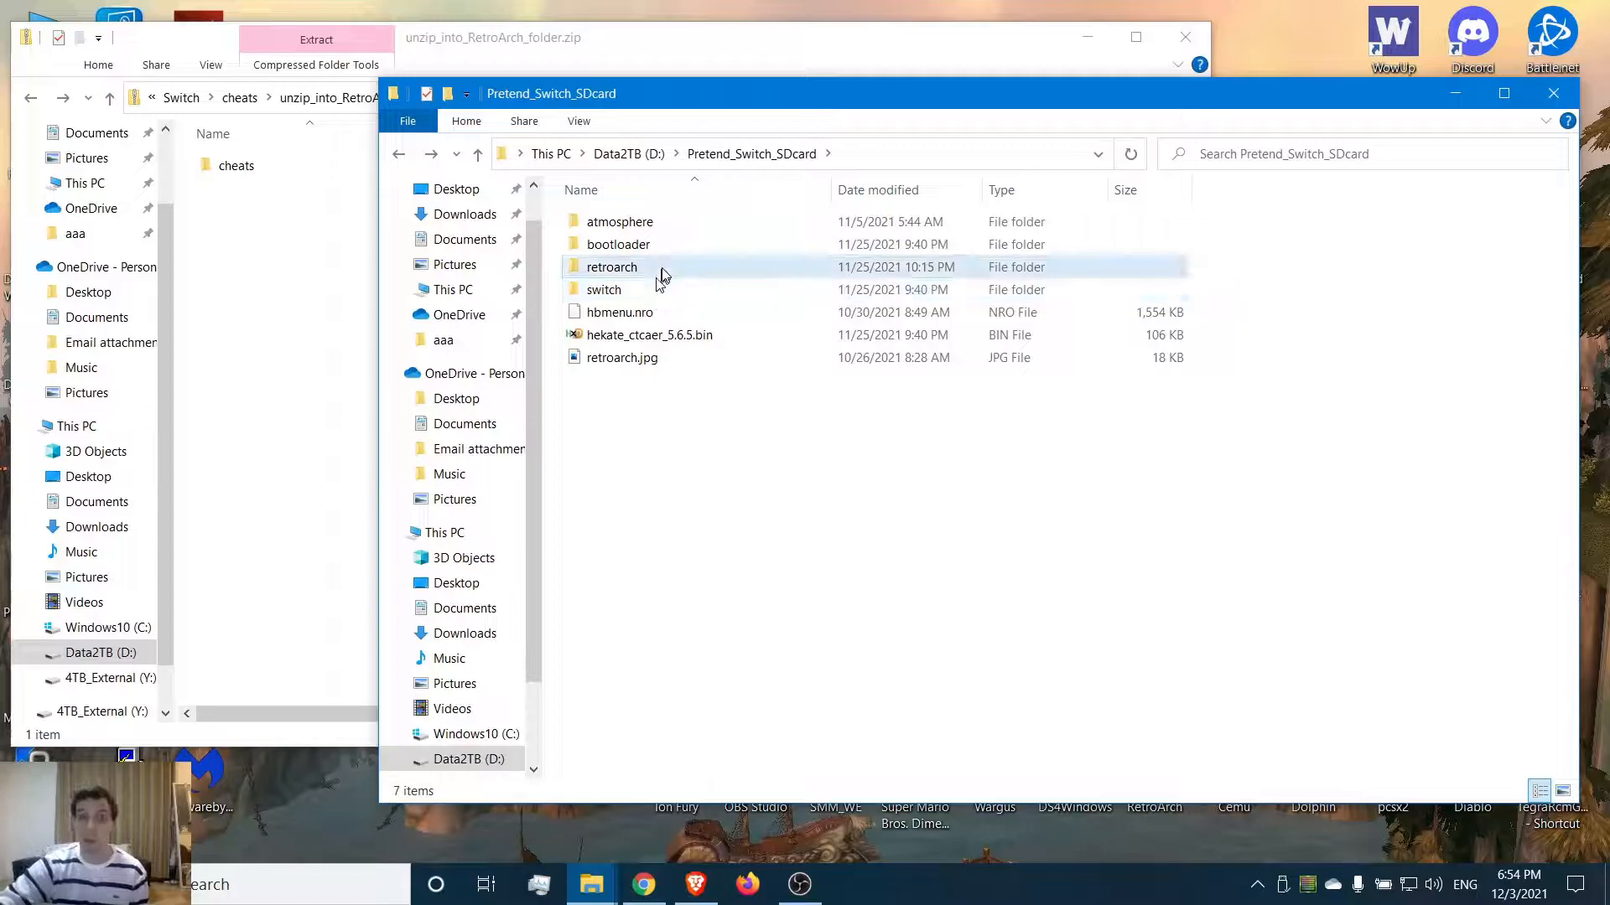
{"action": "mouse_move", "coordinate": [662, 267]}
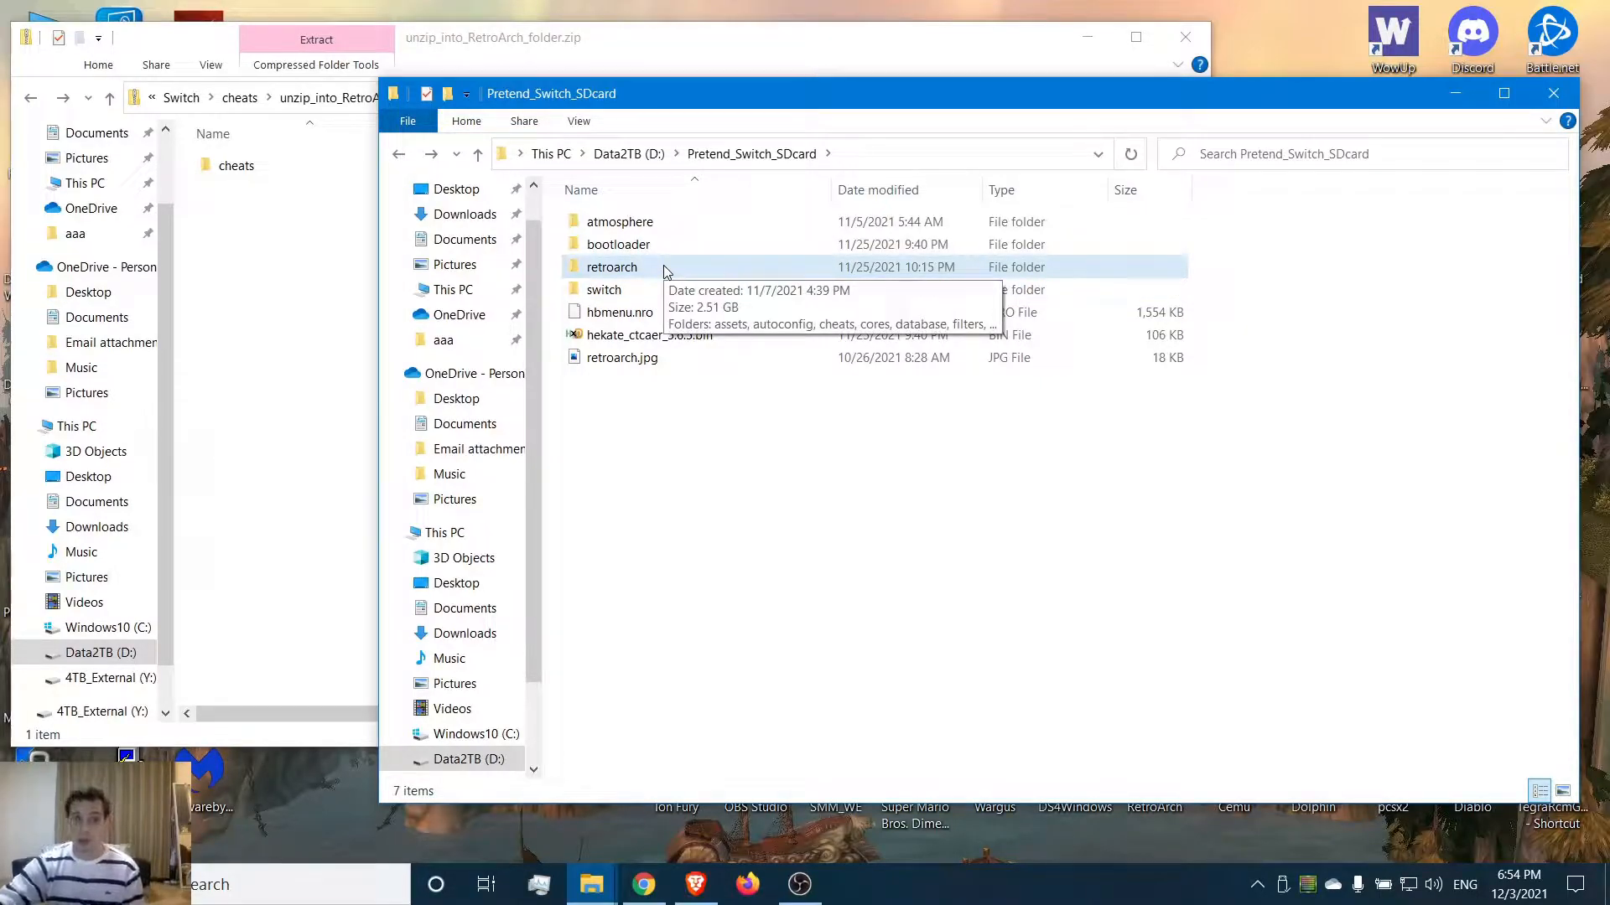
{"action": "double_click", "coordinate": [612, 267]}
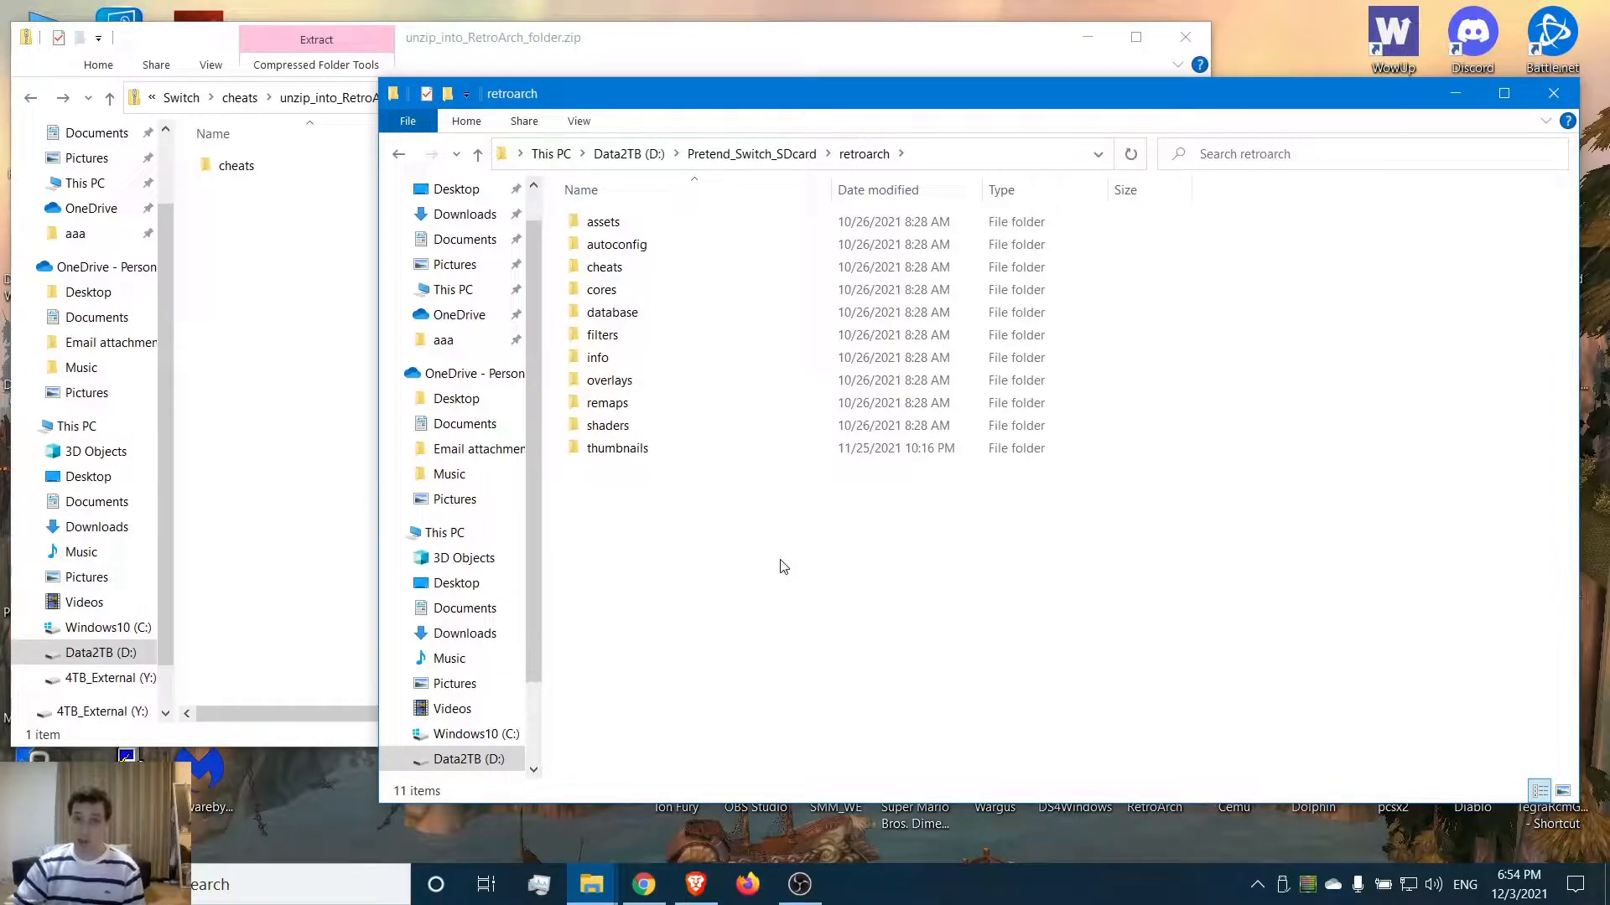
{"action": "left_click", "coordinate": [607, 403]}
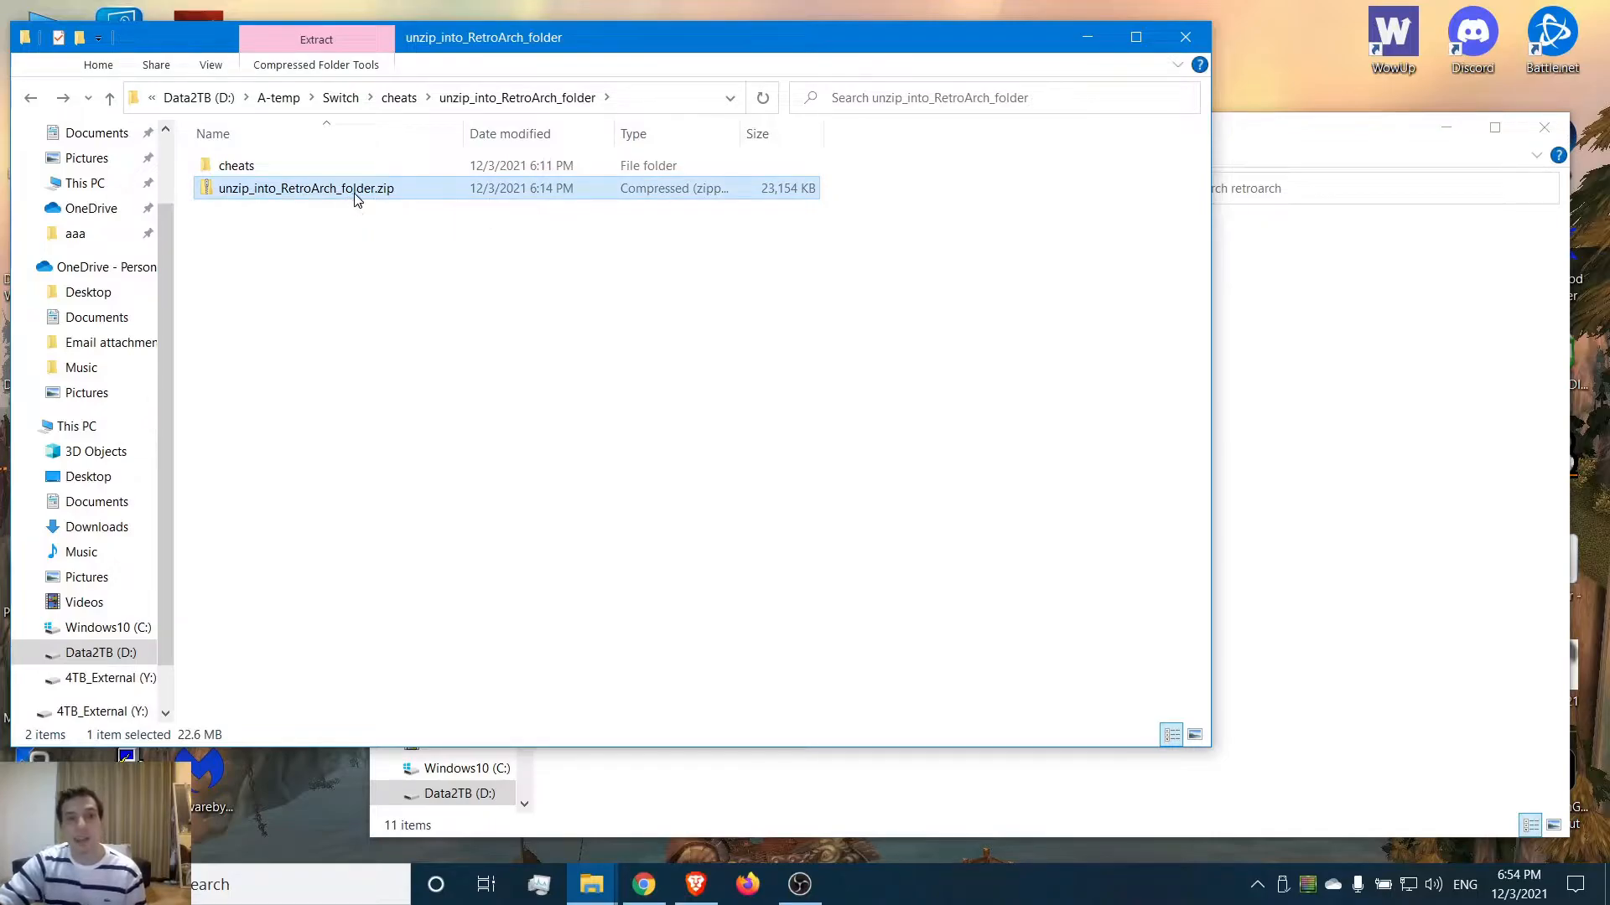
{"action": "mouse_move", "coordinate": [306, 187]}
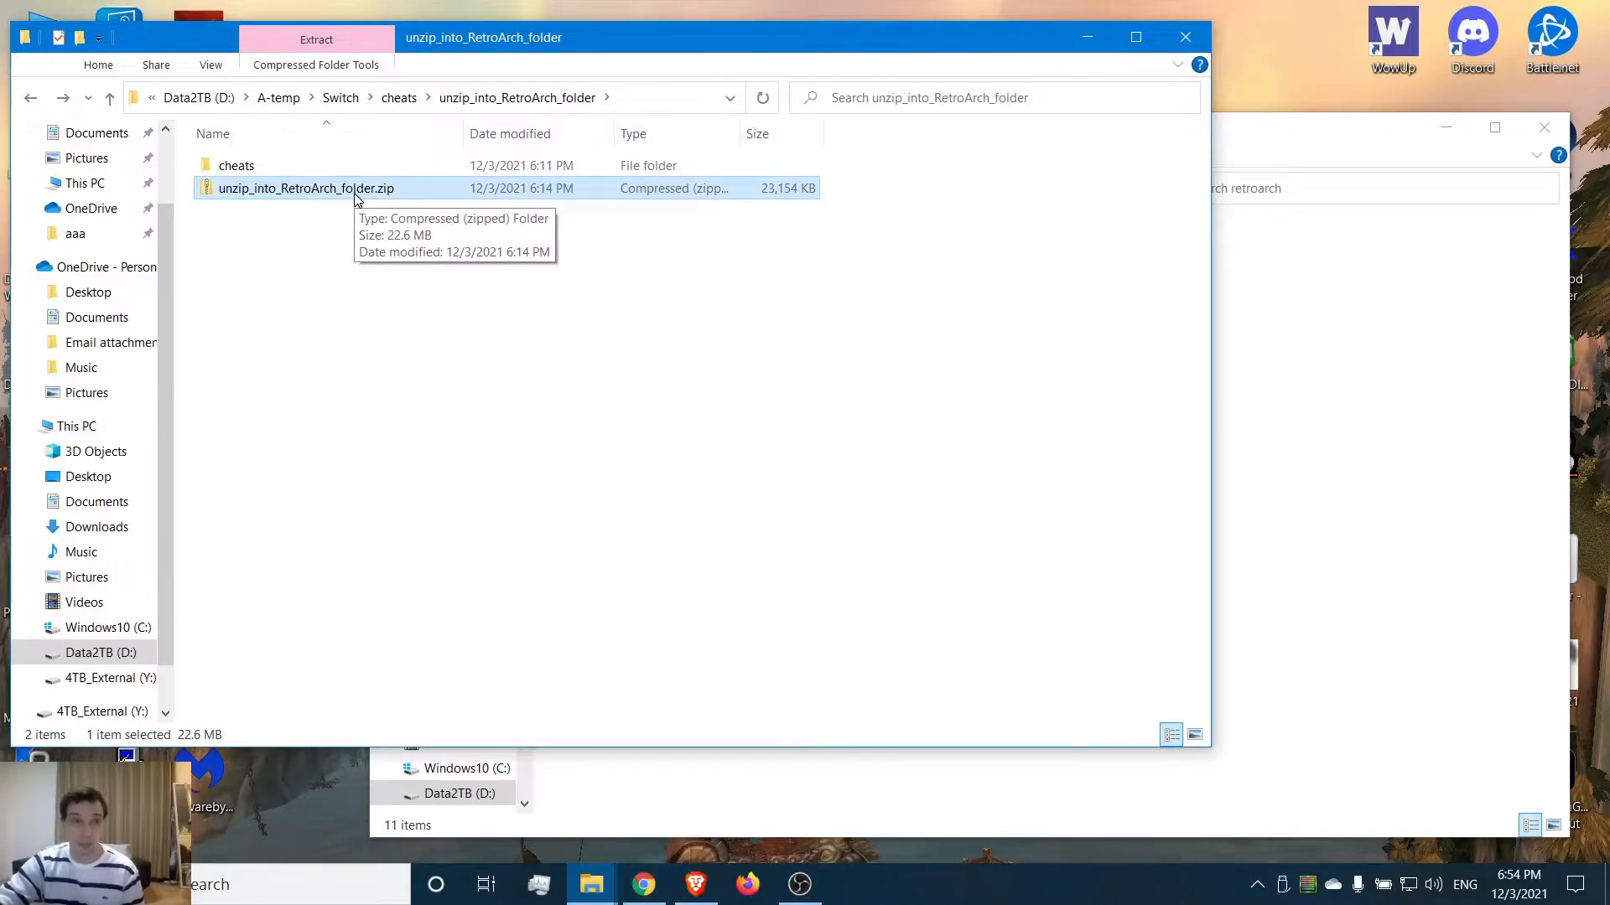
Step: Open unzip_into_RetroArch_folder.zip to view its cheats folder
{"action": "double_click", "coordinate": [305, 188]}
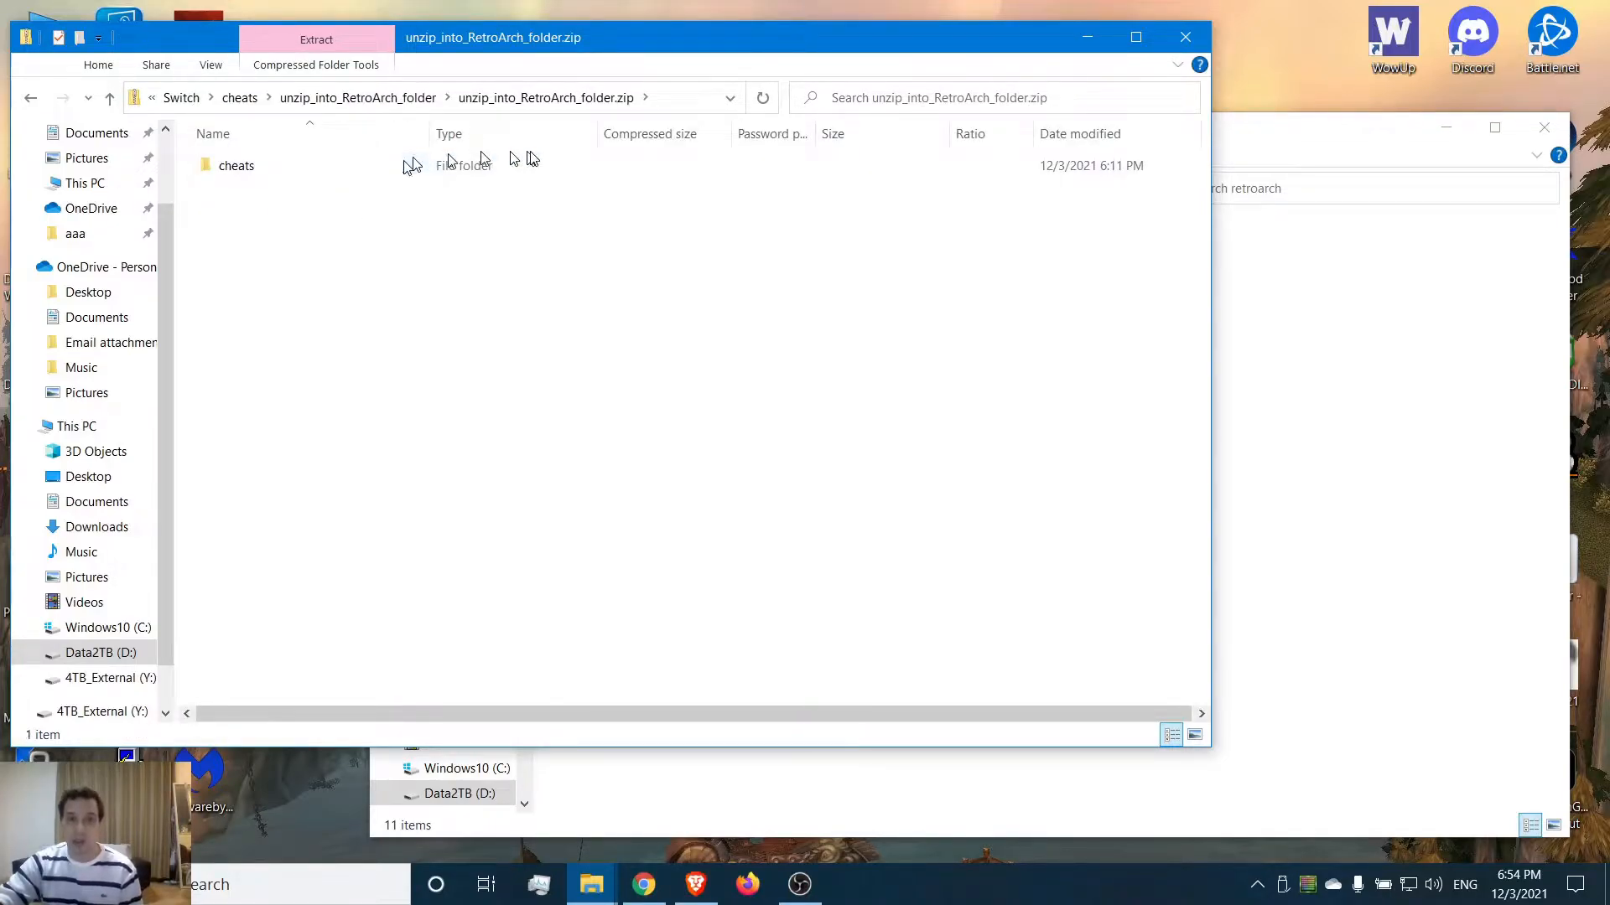
{"action": "mouse_move", "coordinate": [513, 120]}
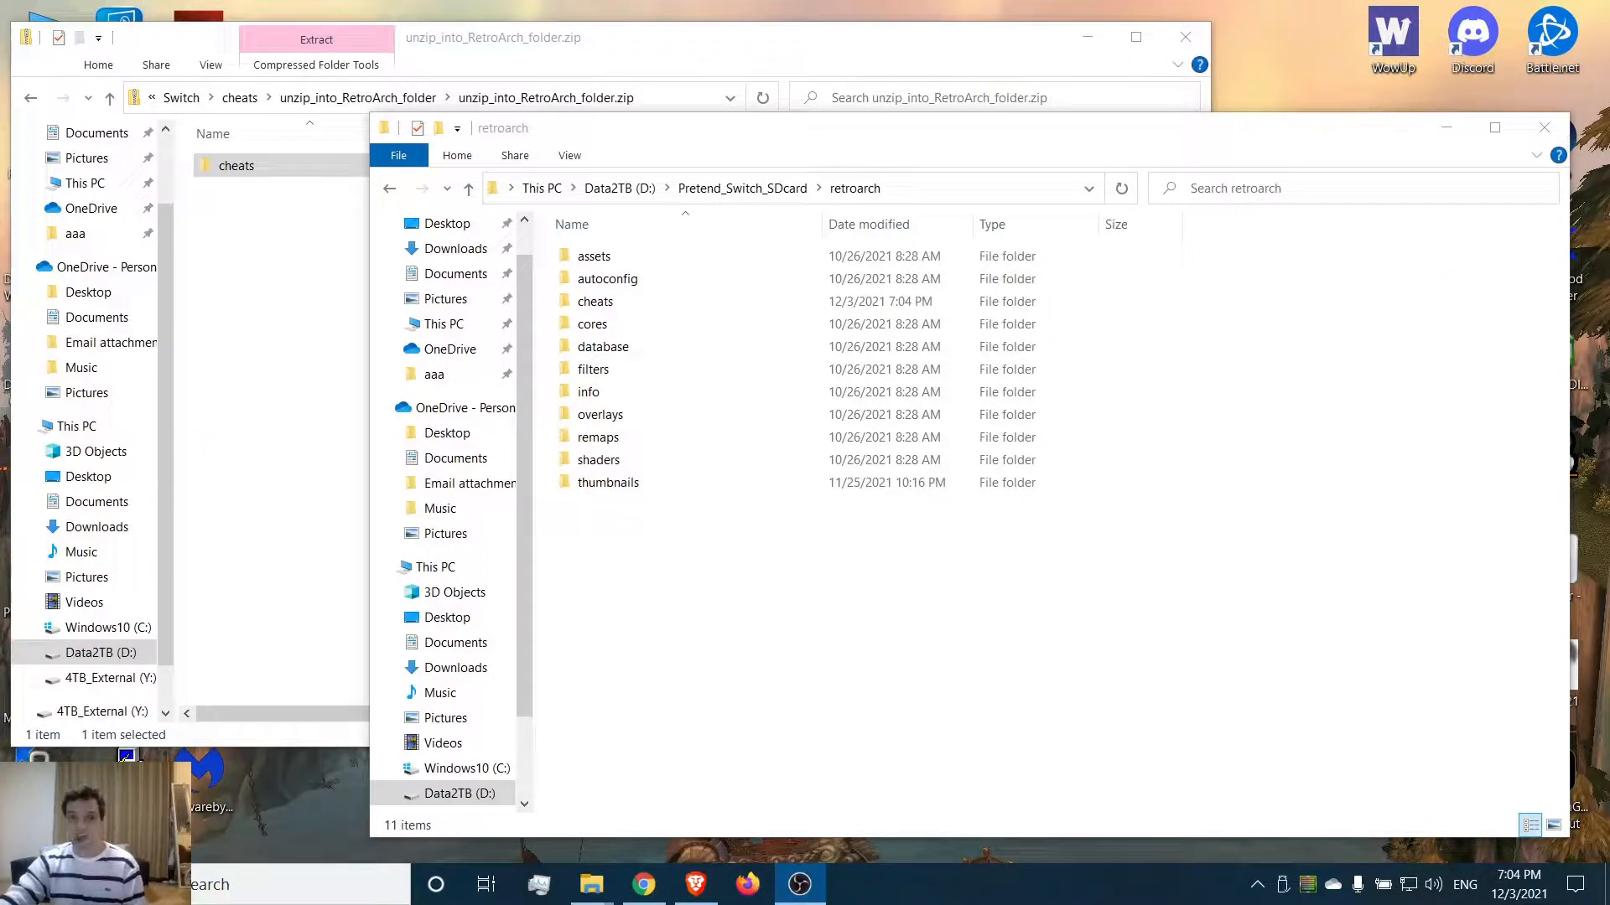
{"action": "mouse_move", "coordinate": [1249, 552]}
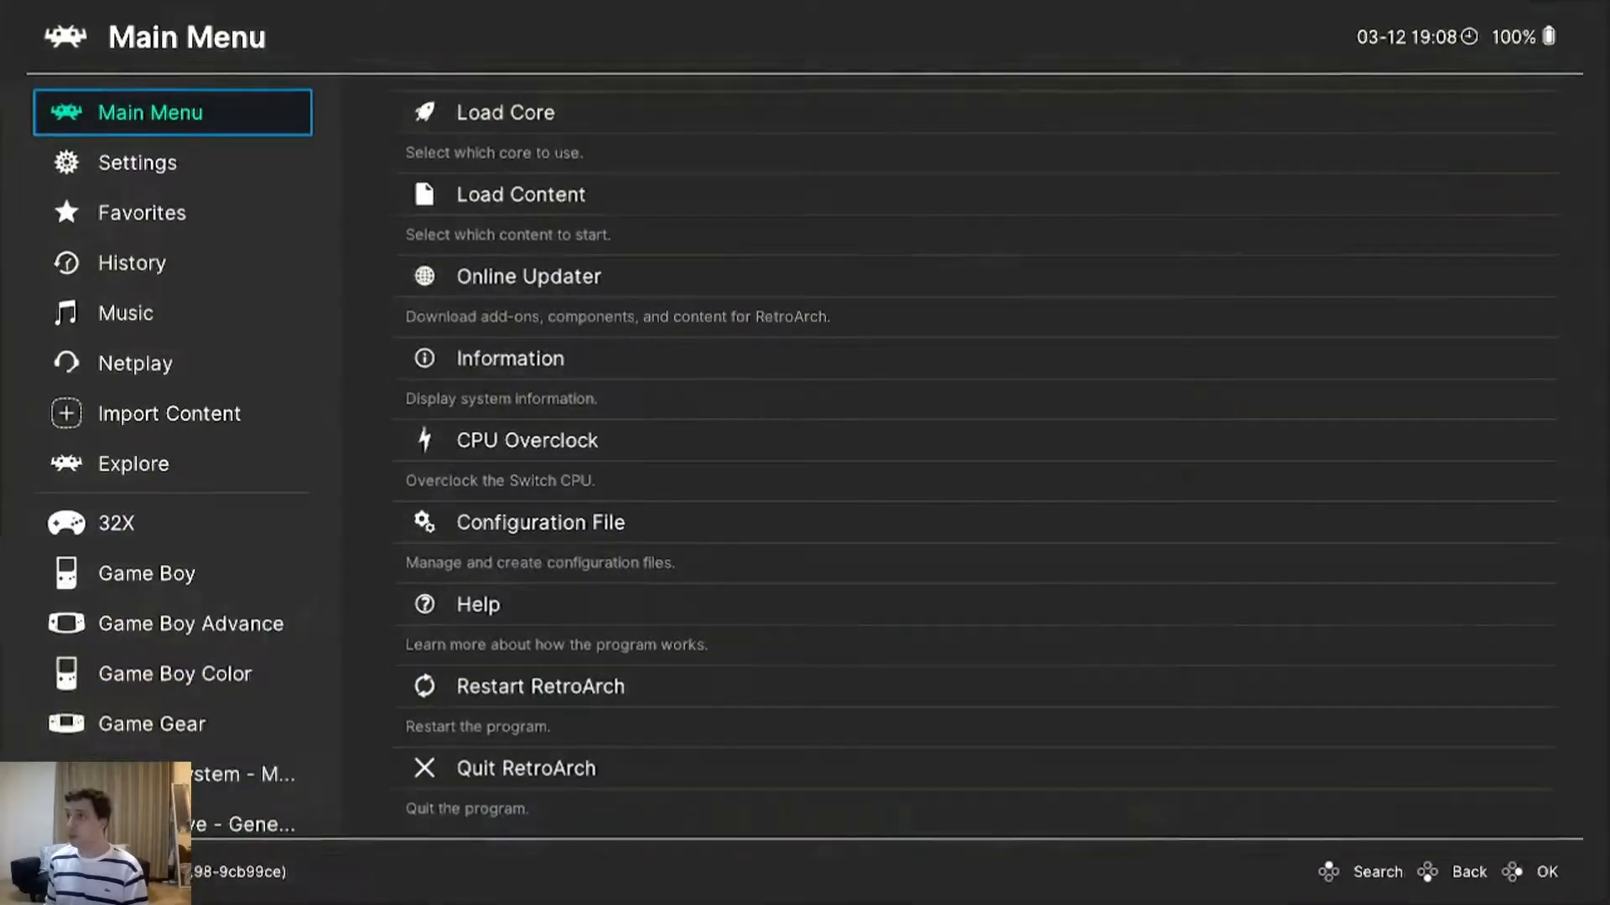
Step: Browse RetroArch's main menu and settings categories on the Switch
{"action": "left_click", "coordinate": [138, 162]}
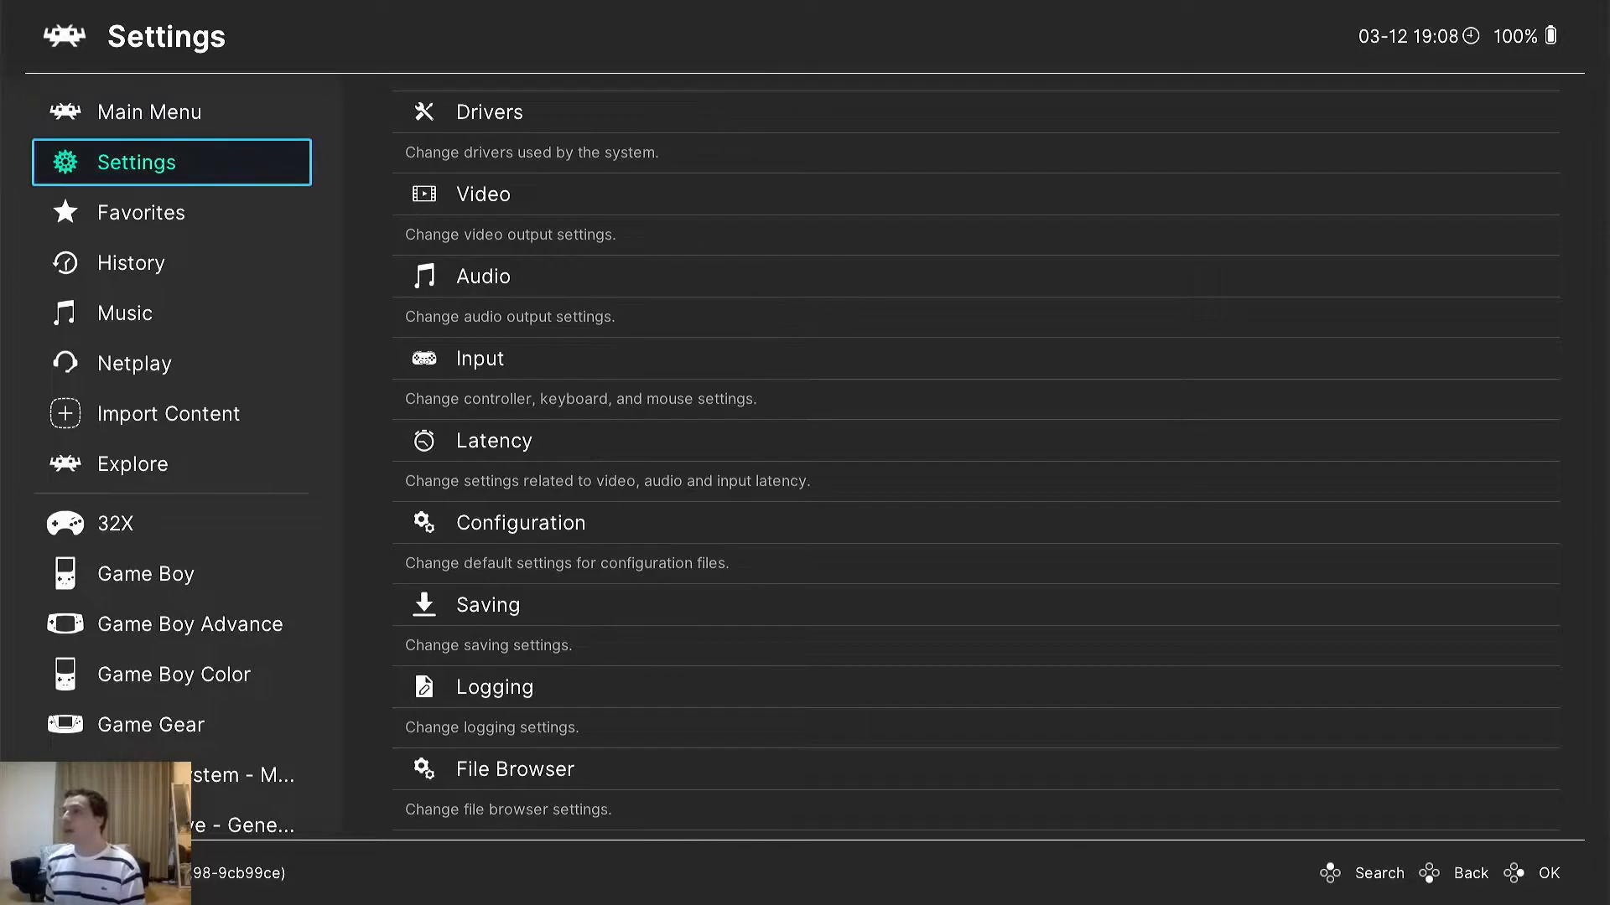
{"action": "left_click", "coordinate": [131, 262]}
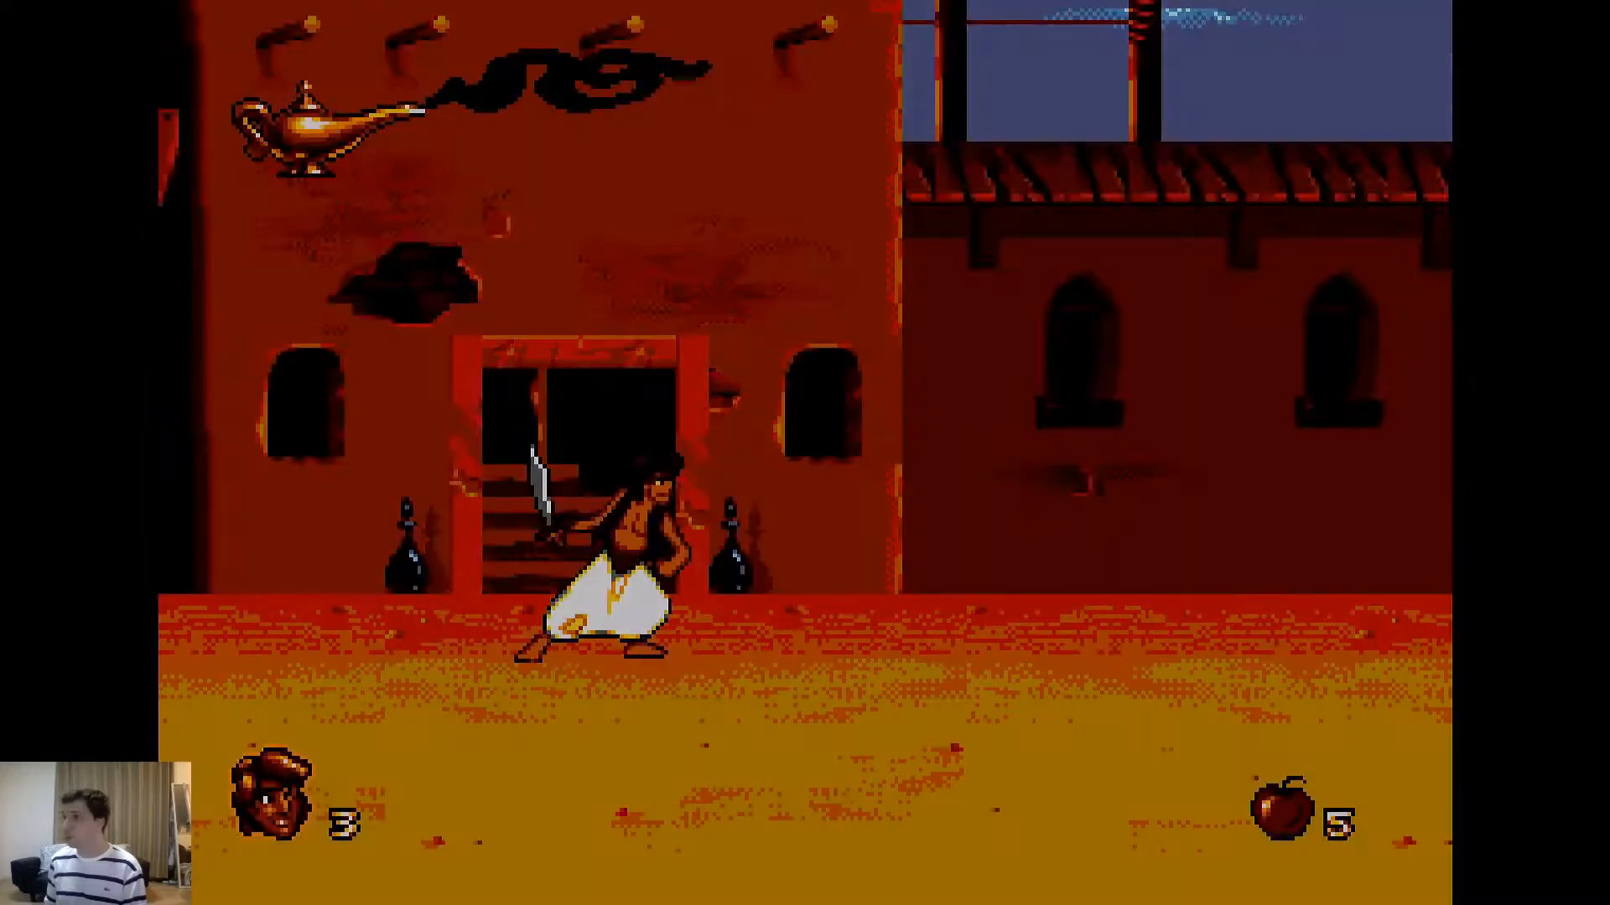
Step: Bring up the Quick Menu, open Cheats and choose Cheat File (Replace)
{"action": "key", "text": "F1"}
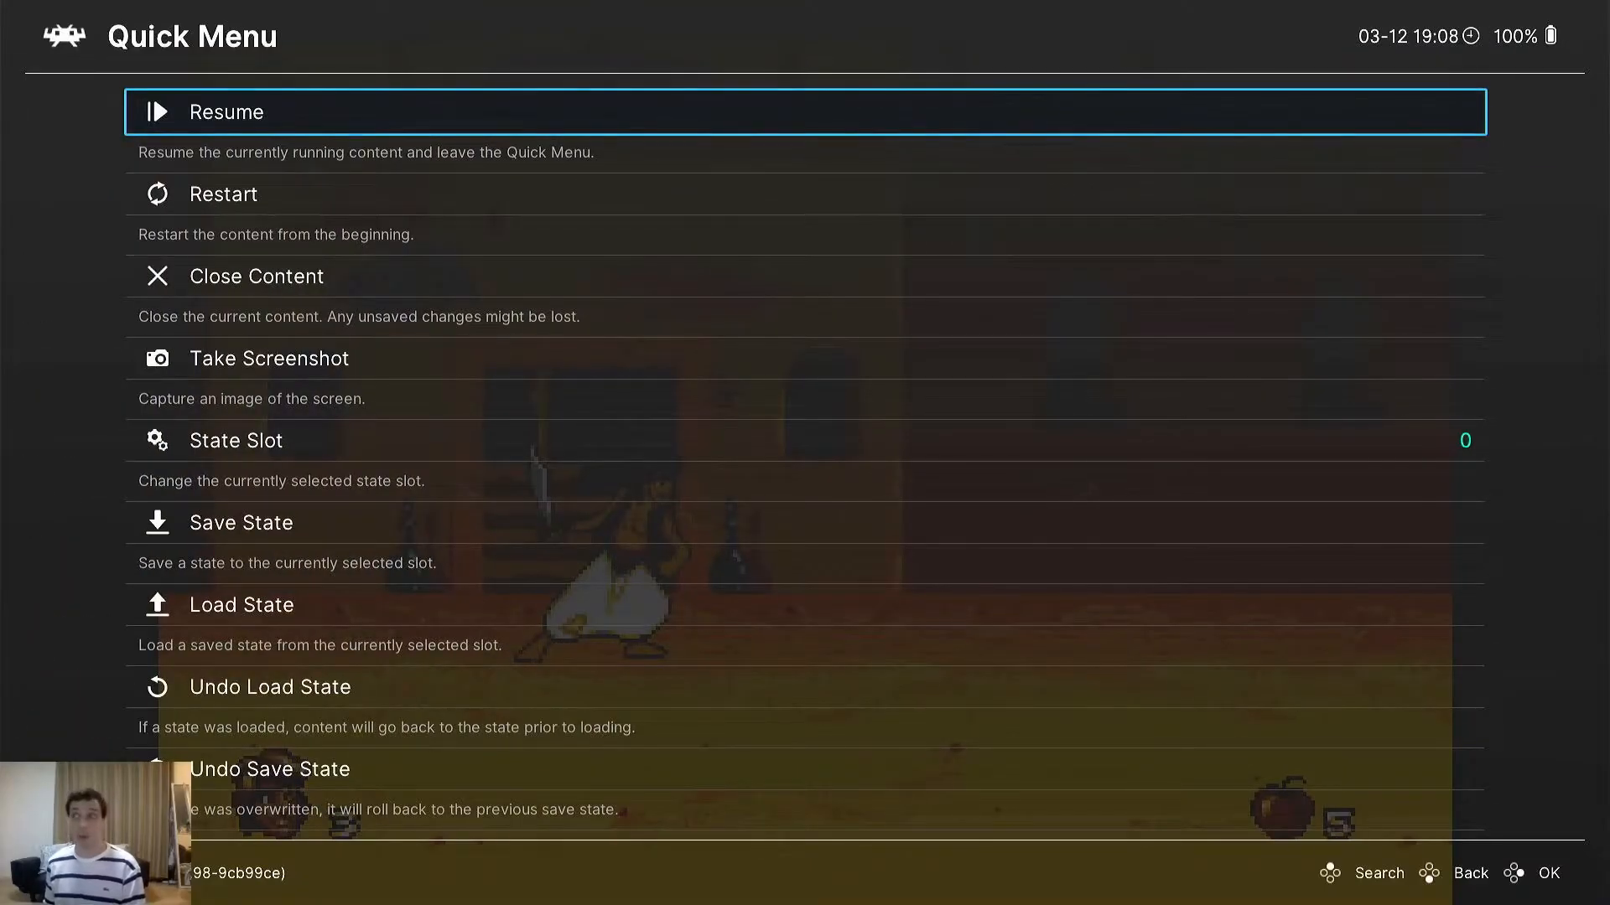
{"action": "scroll", "scroll_direction": "down", "scroll_amount": 3}
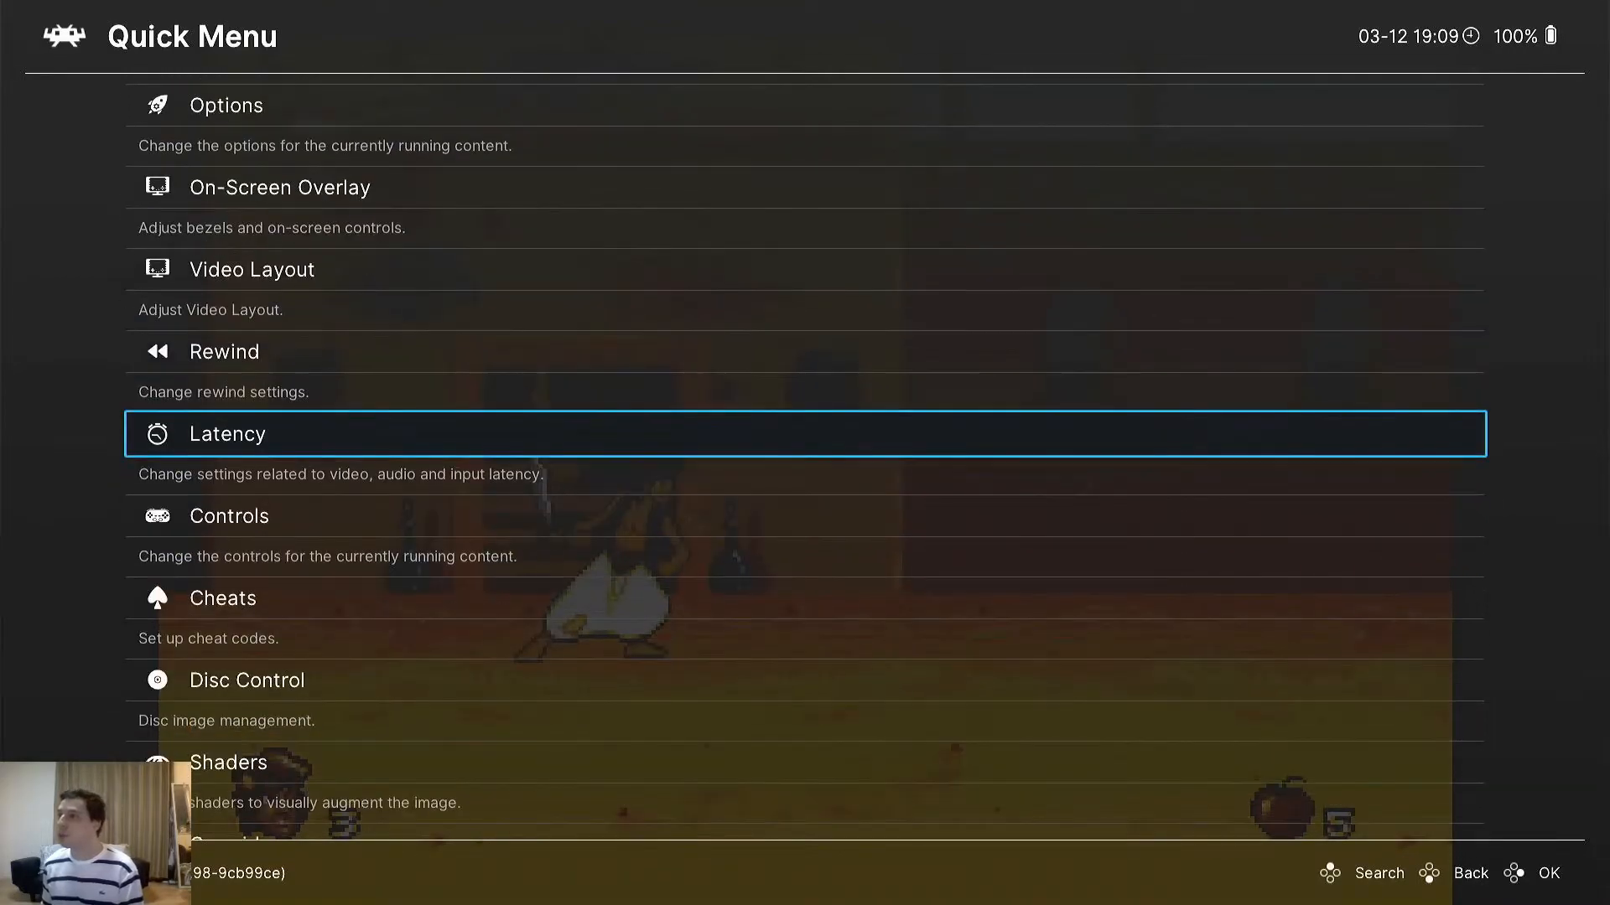
{"action": "left_click", "coordinate": [221, 599]}
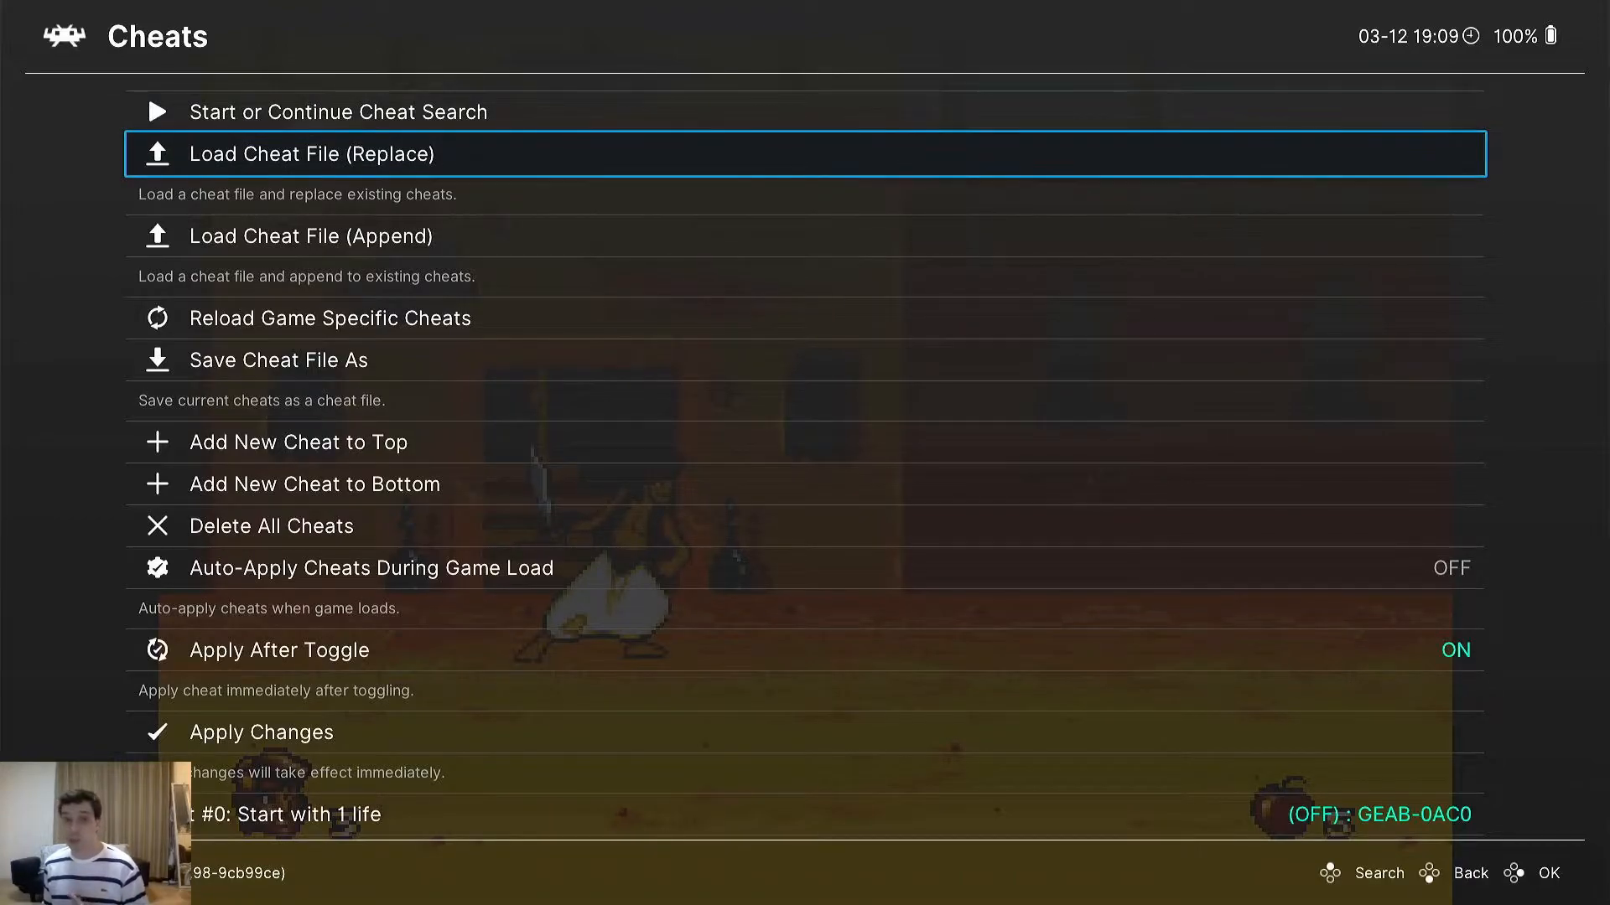
{"action": "left_click", "coordinate": [310, 154]}
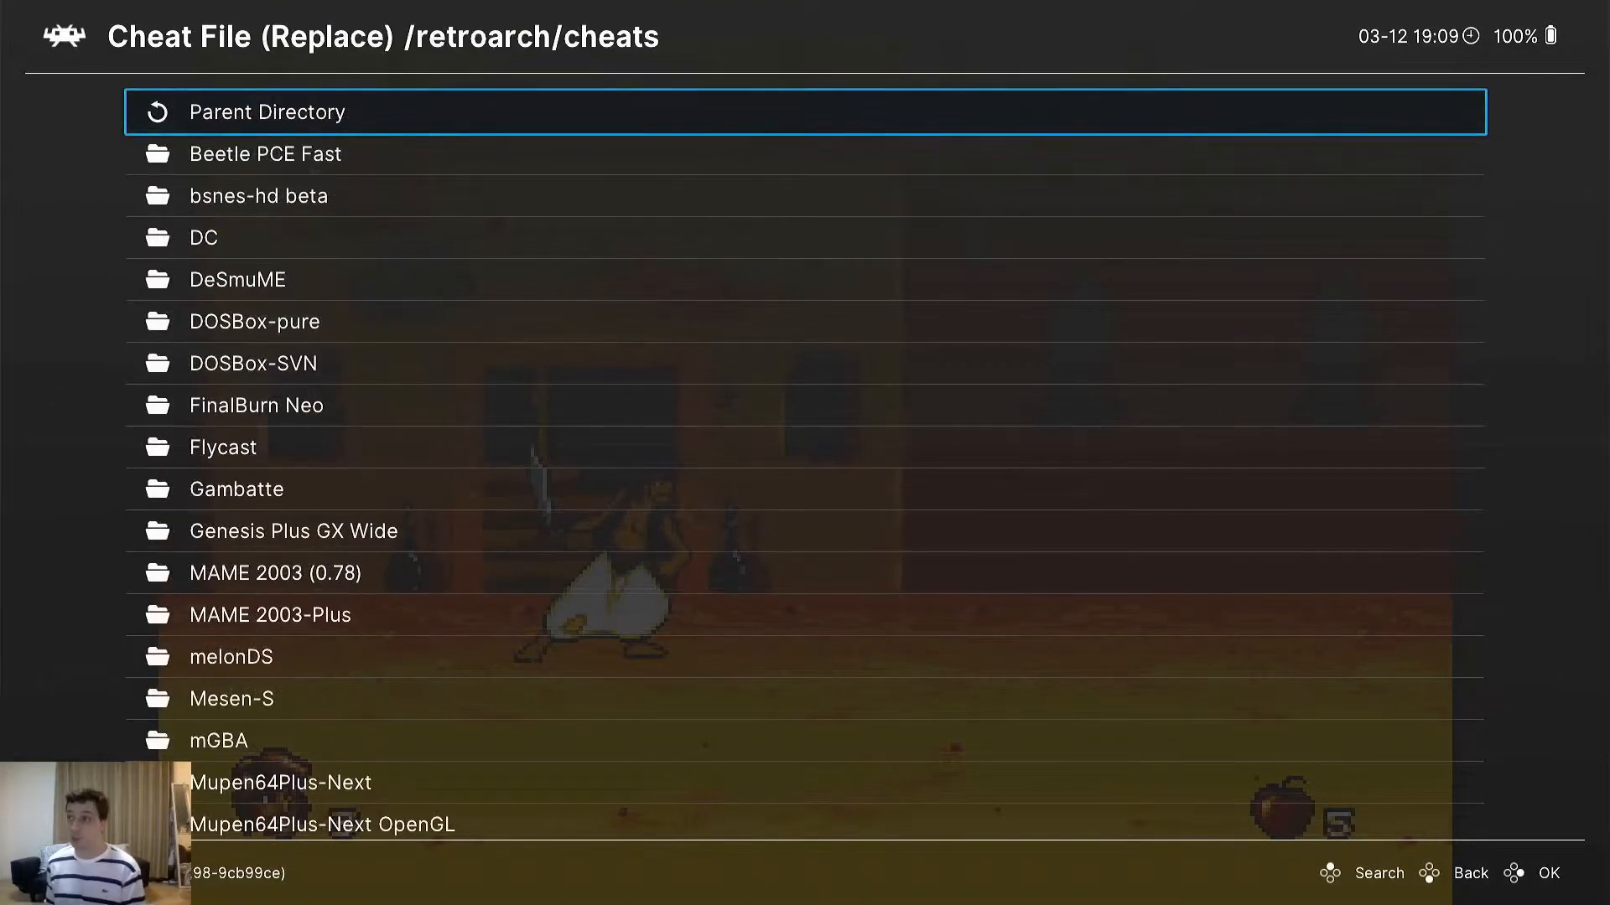
Step: Find and load Aladdin (USA).cht from the Sega - Mega Drive - Genesis folder
{"action": "scroll", "scroll_direction": "down", "scroll_amount": 3}
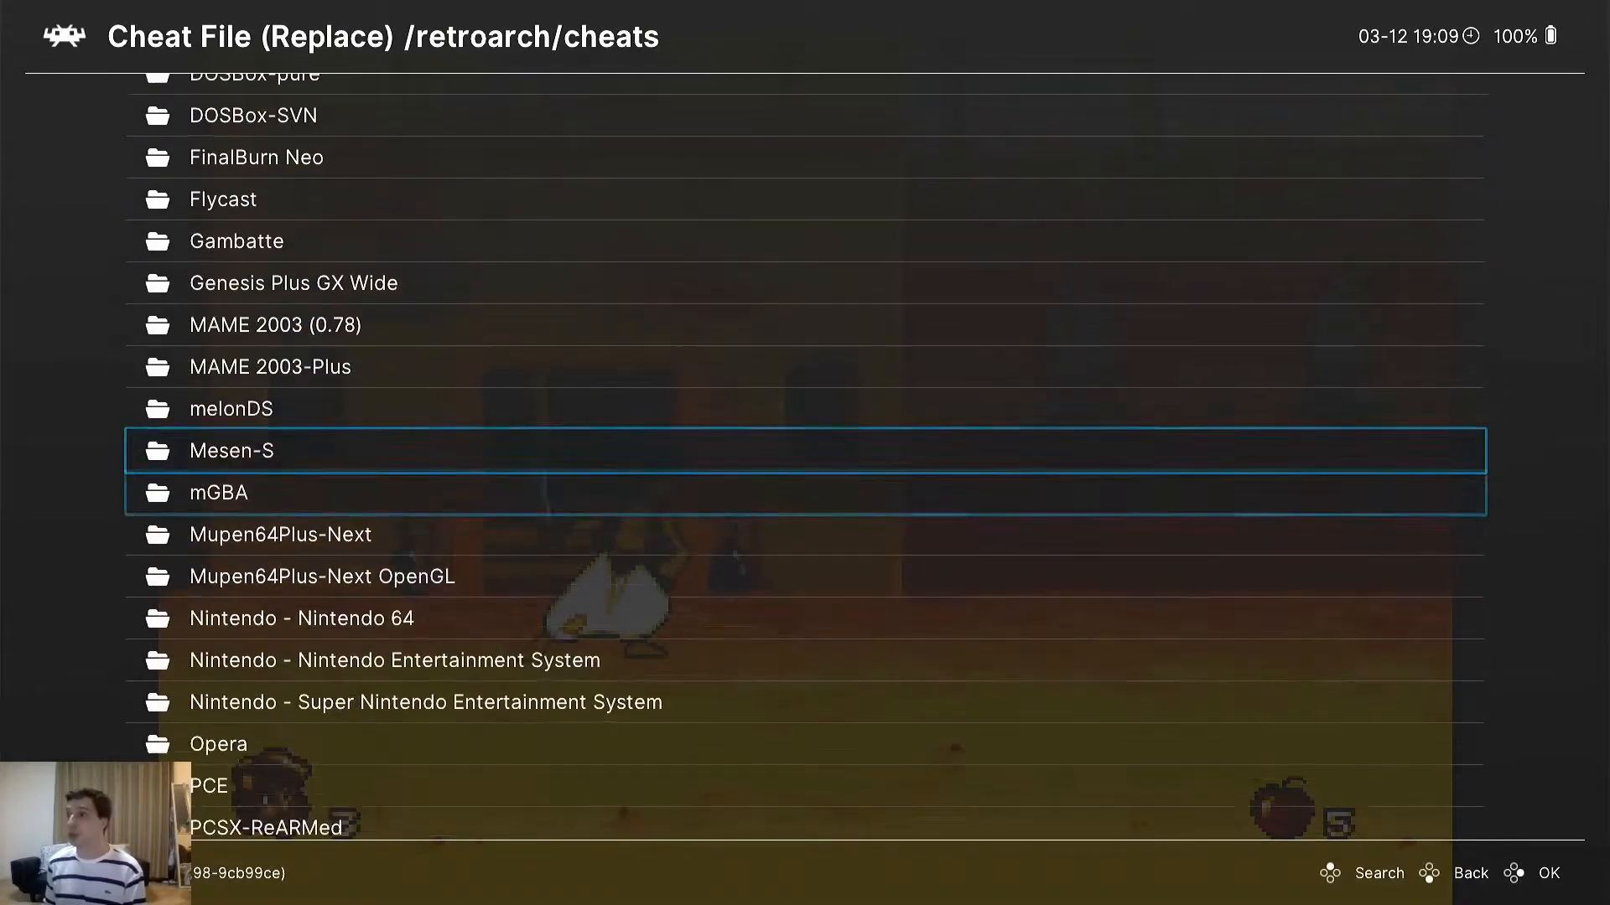
{"action": "scroll", "scroll_direction": "down", "scroll_amount": 3}
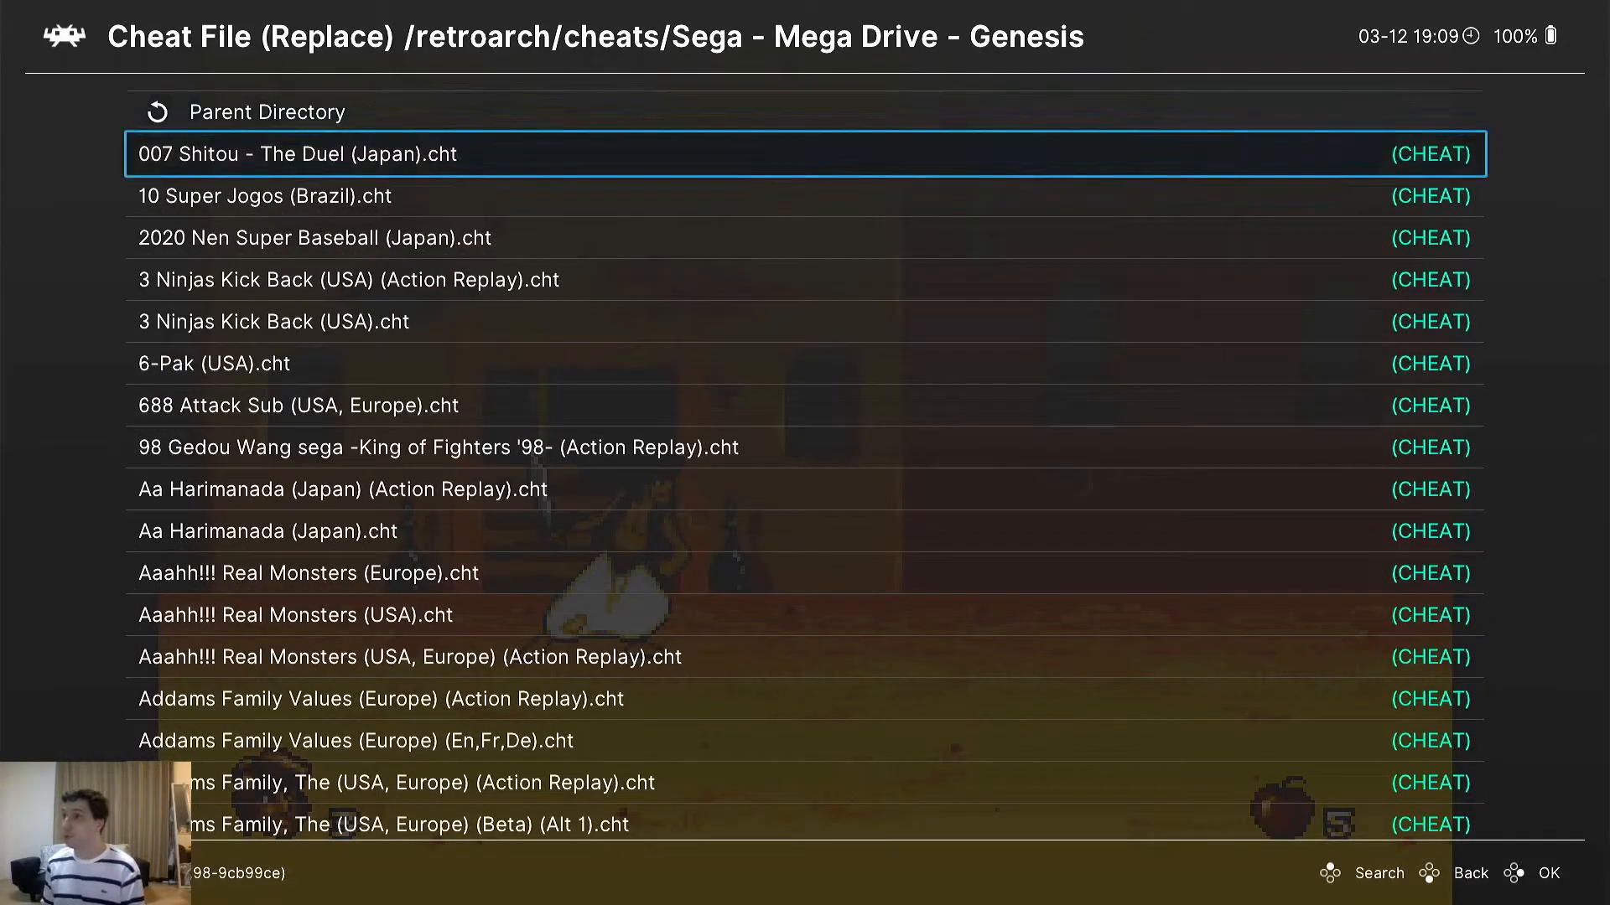
{"action": "scroll", "scroll_direction": "down", "scroll_amount": 3}
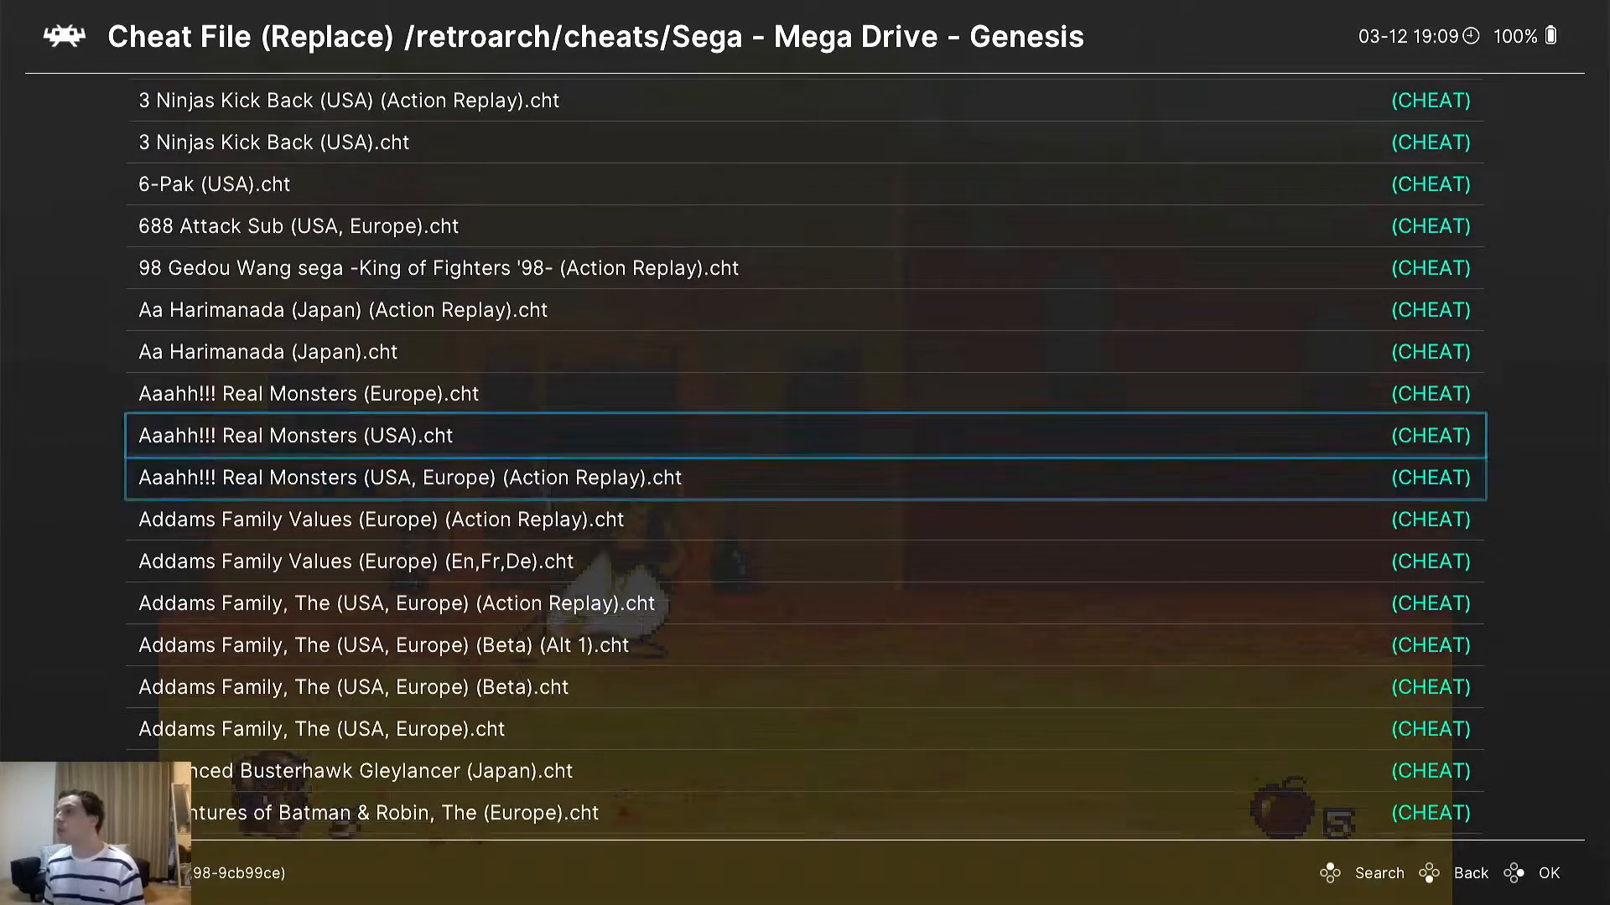
{"action": "scroll", "scroll_direction": "down", "scroll_amount": 3}
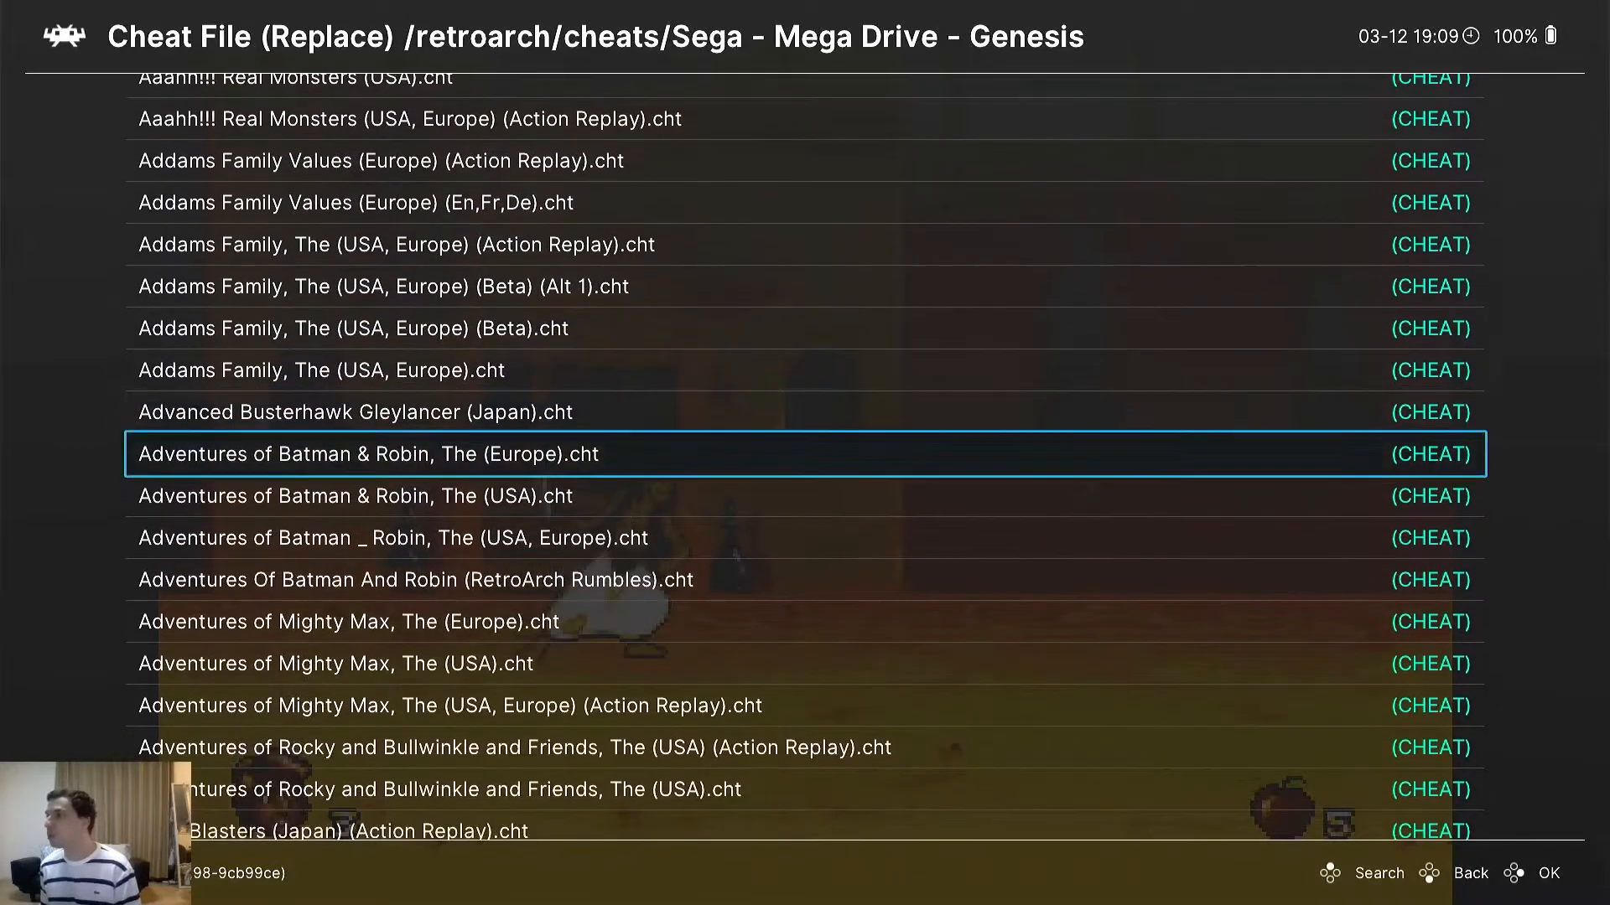
{"action": "scroll", "scroll_direction": "down", "scroll_amount": 3}
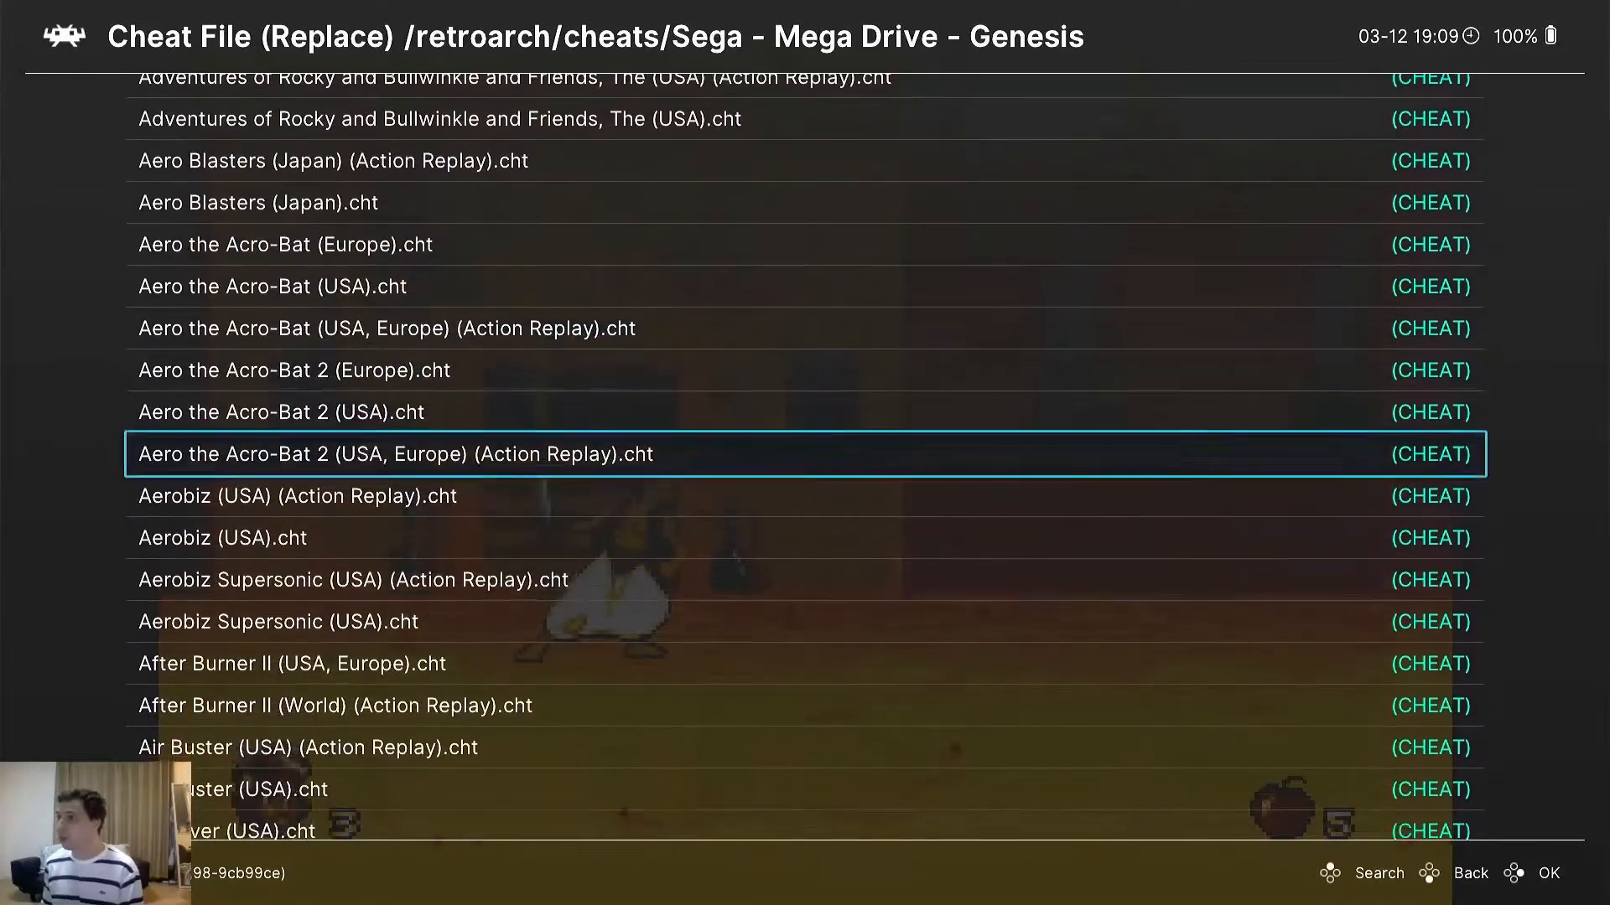
{"action": "scroll", "scroll_direction": "down", "scroll_amount": 3}
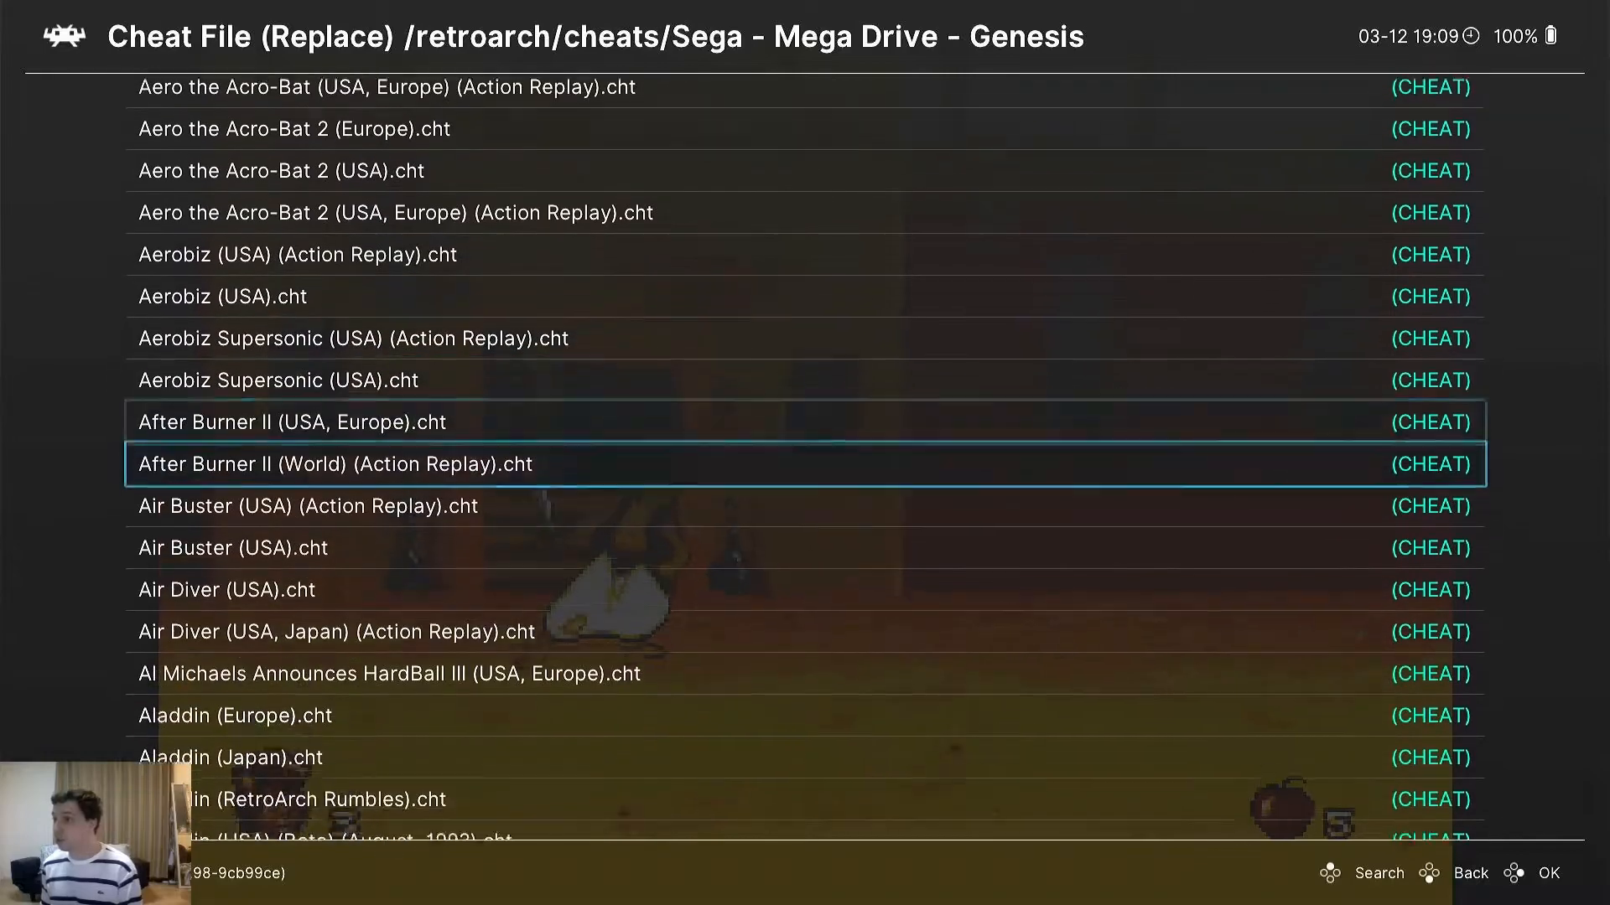
{"action": "scroll", "scroll_direction": "down", "scroll_amount": 3}
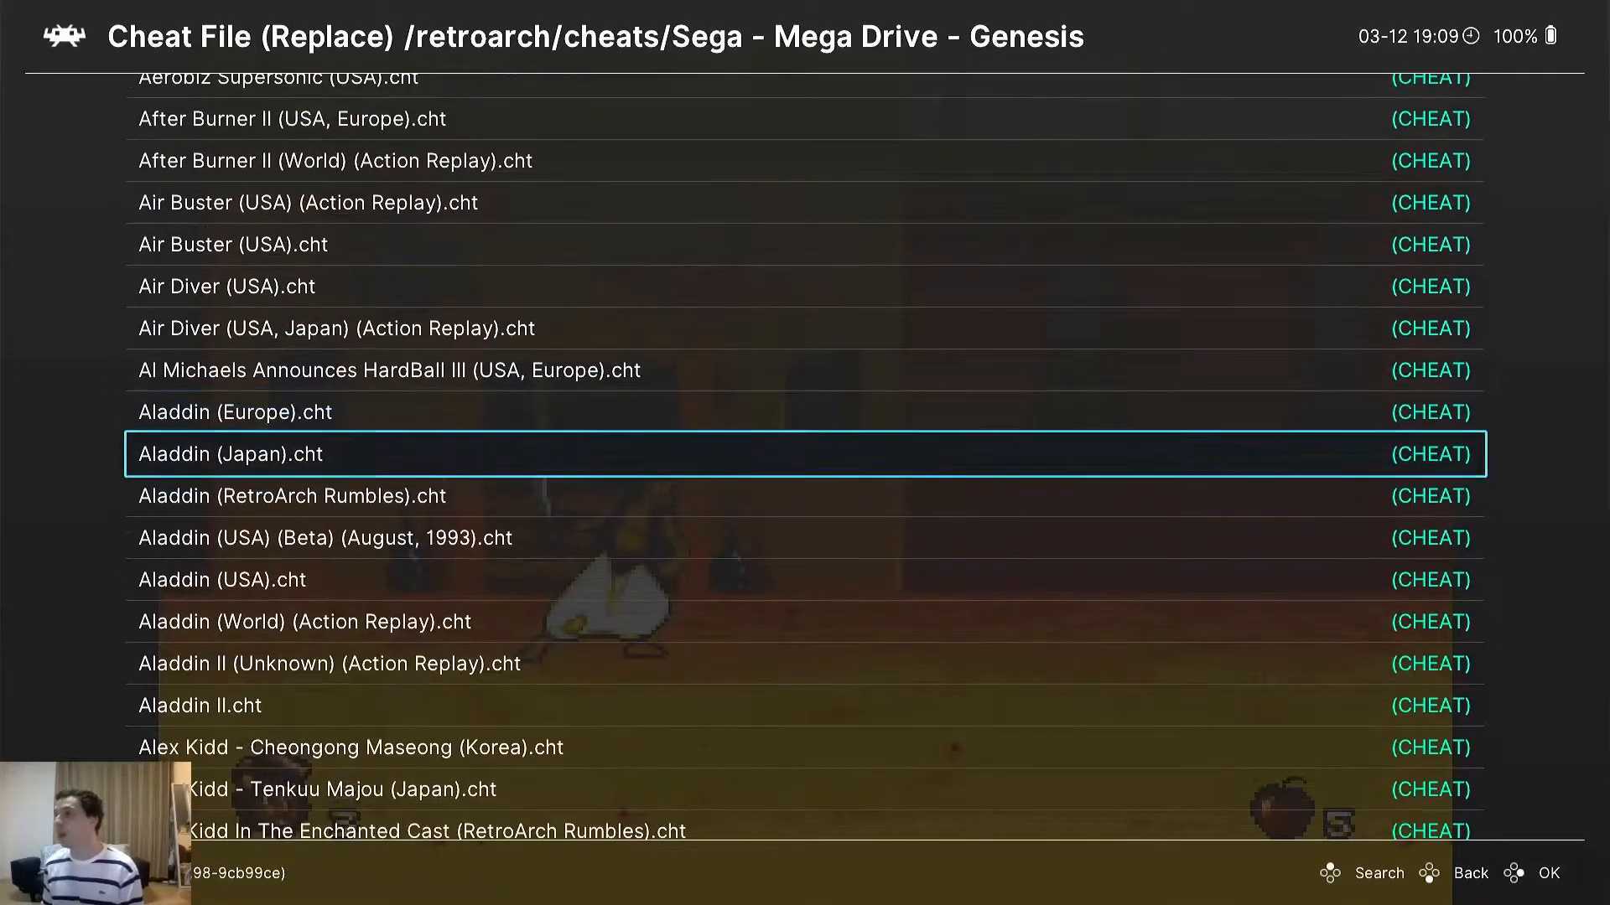
{"action": "scroll", "scroll_direction": "down", "scroll_amount": 3}
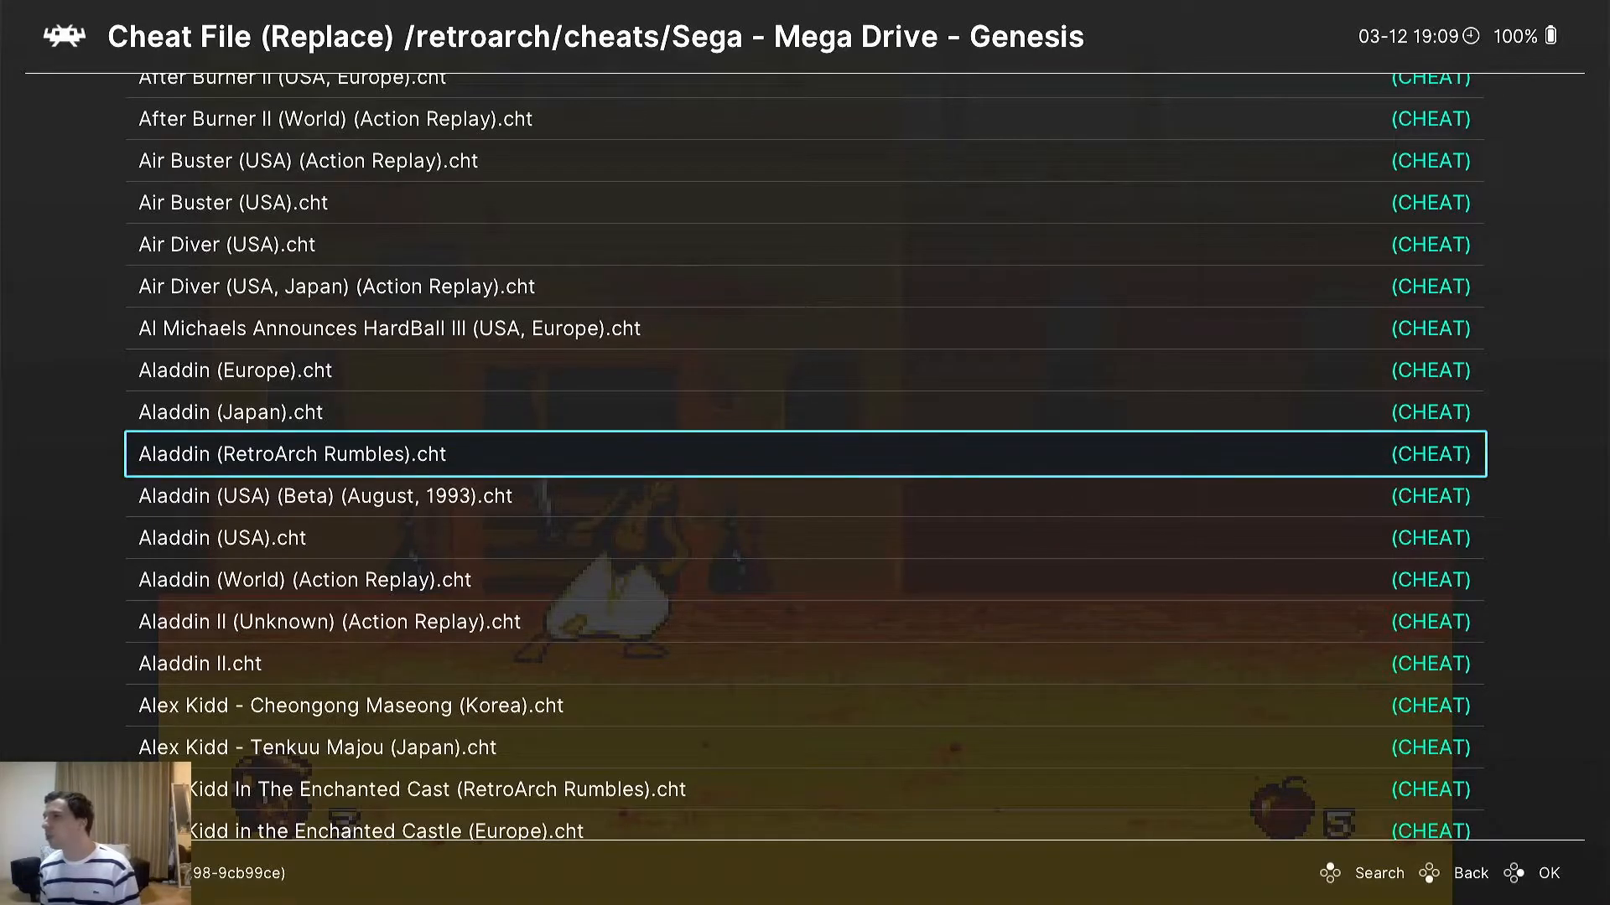
{"action": "scroll", "scroll_direction": "down", "scroll_amount": 3}
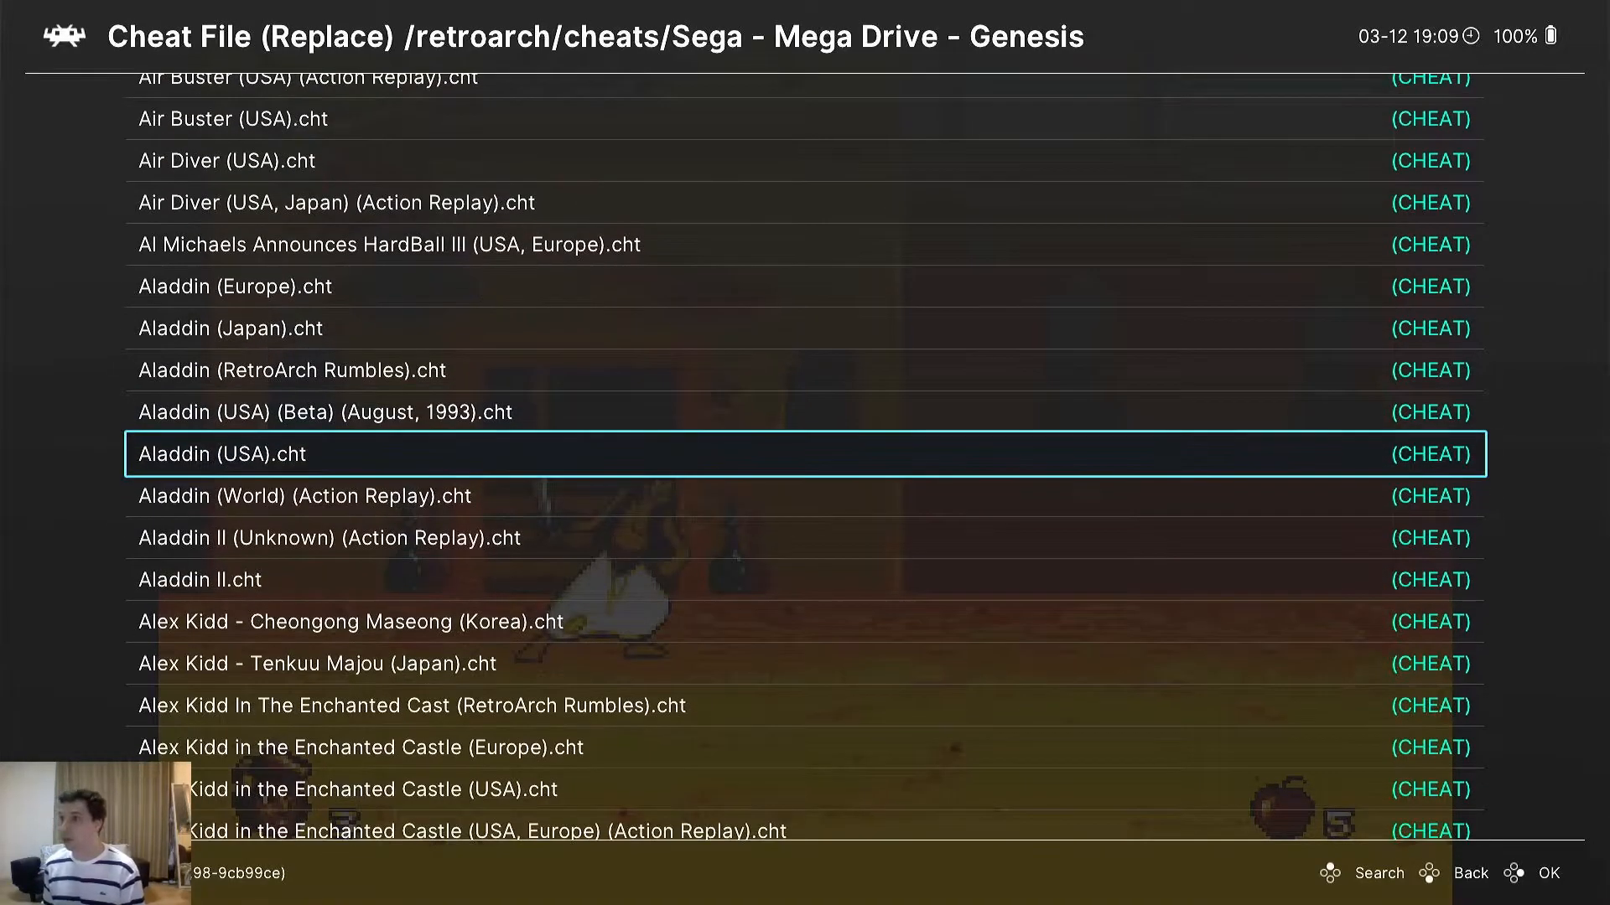
{"action": "left_click", "coordinate": [221, 453]}
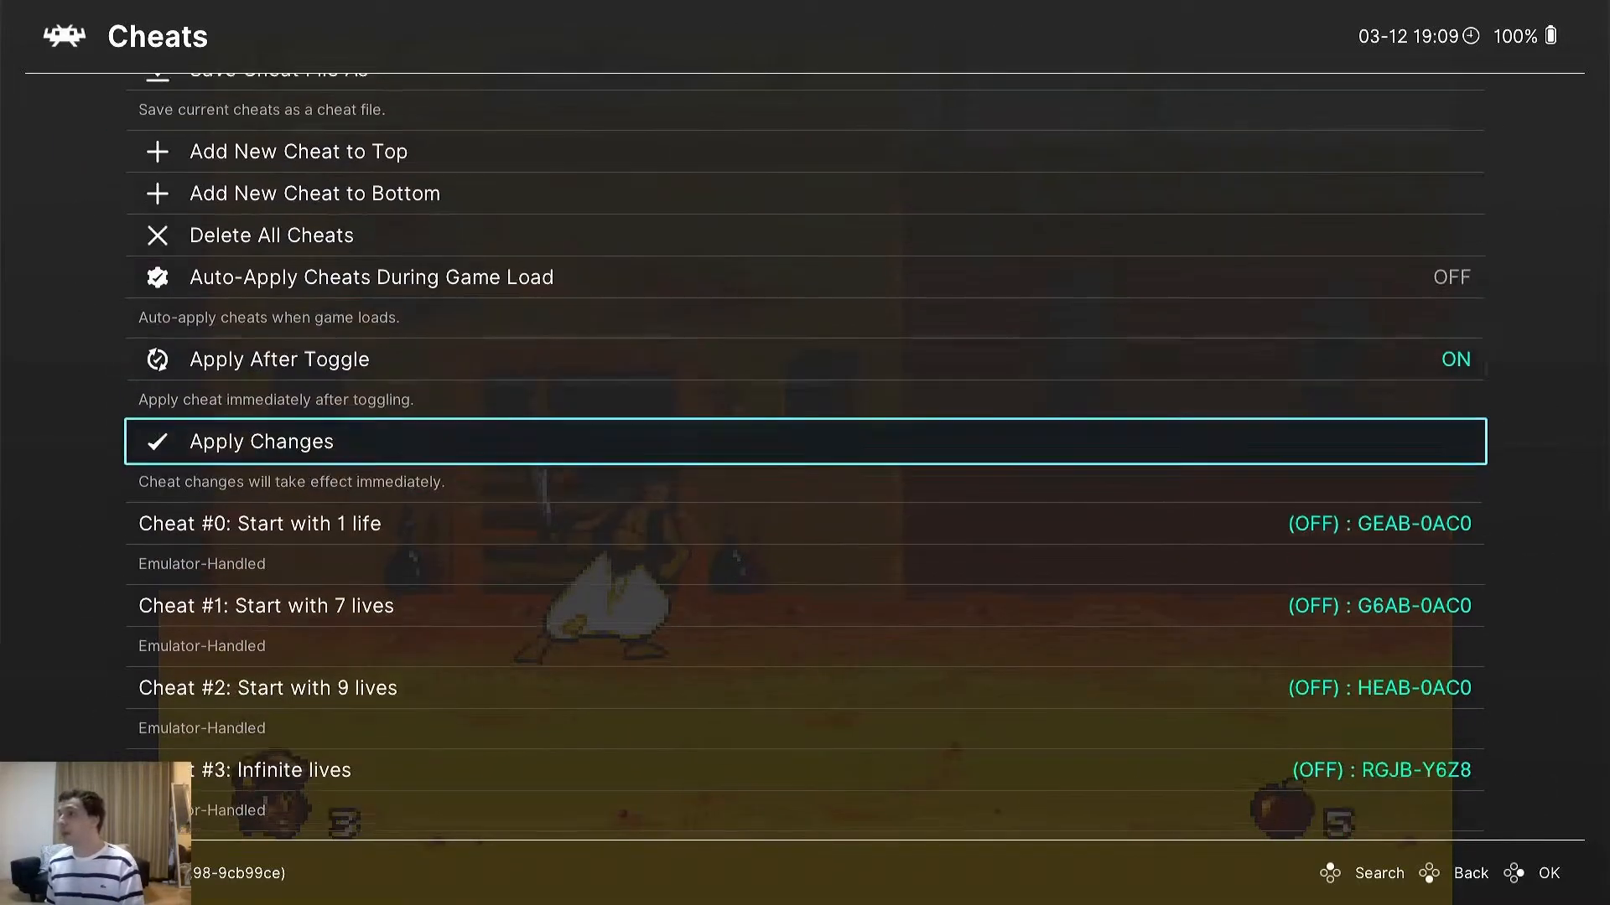
Step: Scroll through the loaded Aladdin cheats, all still switched off
{"action": "scroll", "scroll_direction": "down", "scroll_amount": 3}
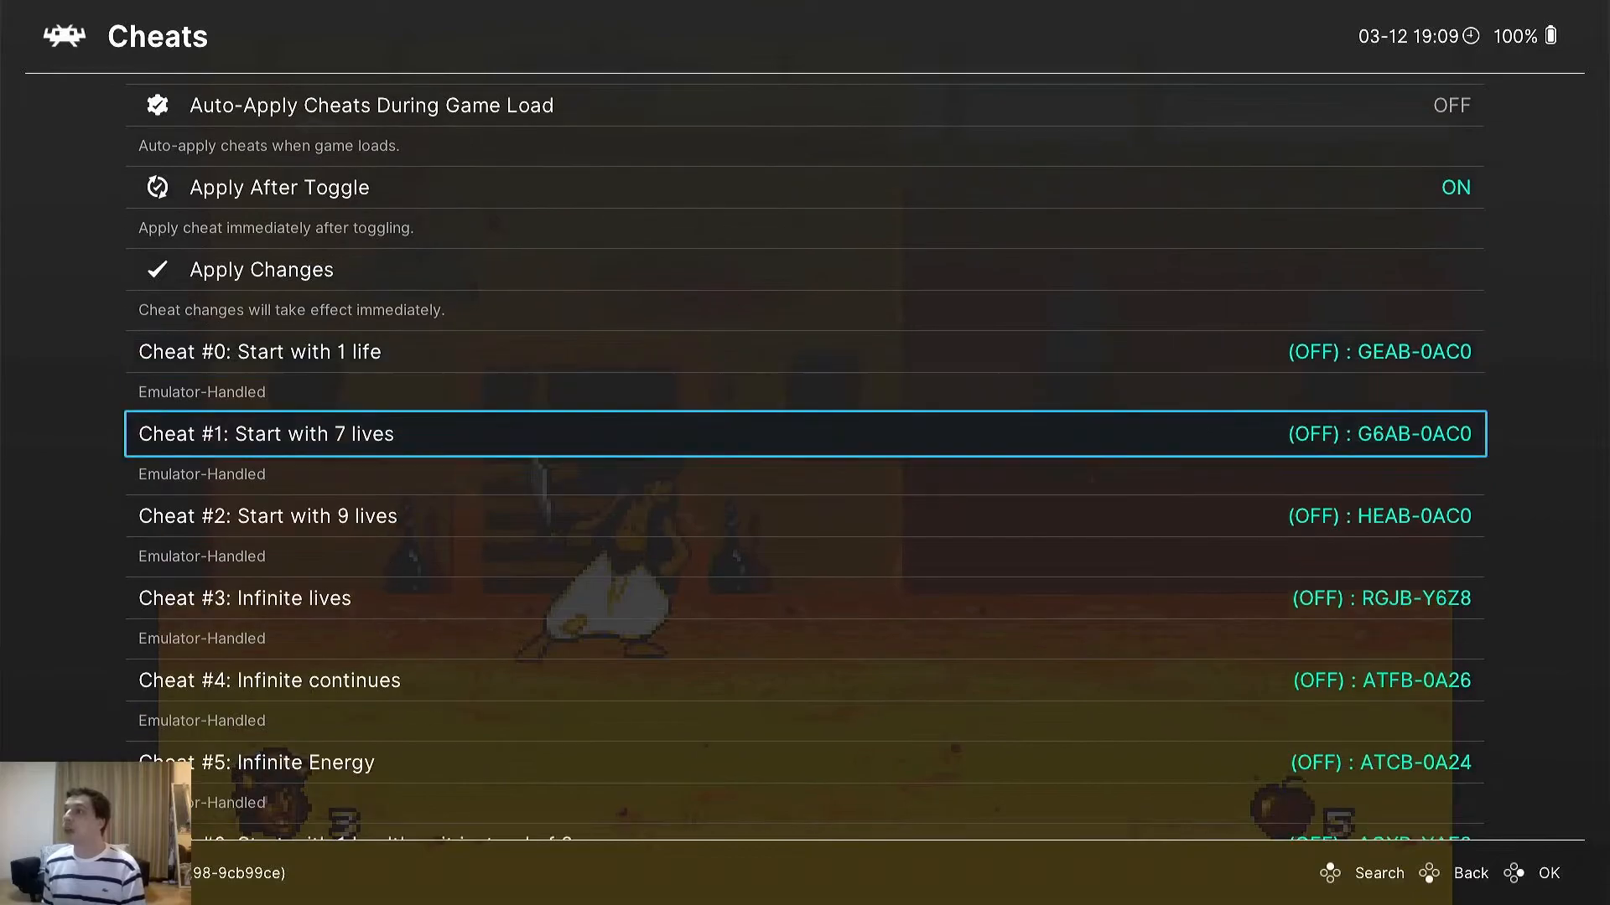
{"action": "scroll", "scroll_direction": "down", "scroll_amount": 3}
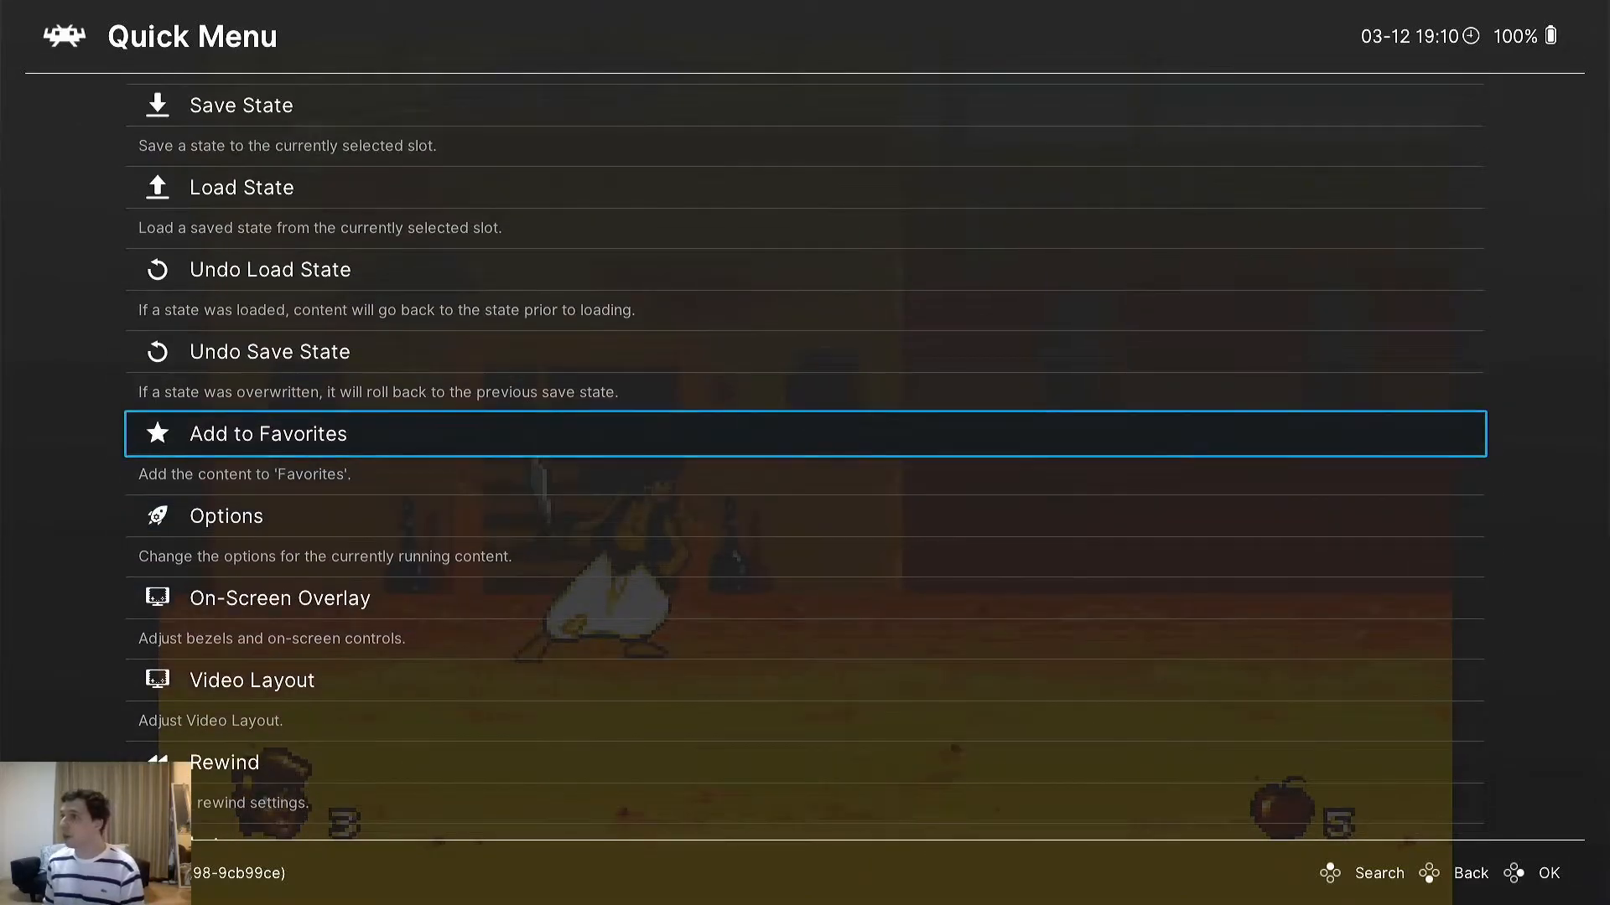
Step: Scroll the Aladdin cheats to Cheat #14: Infinite apples and switch it on
{"action": "scroll", "scroll_direction": "down", "scroll_amount": 3}
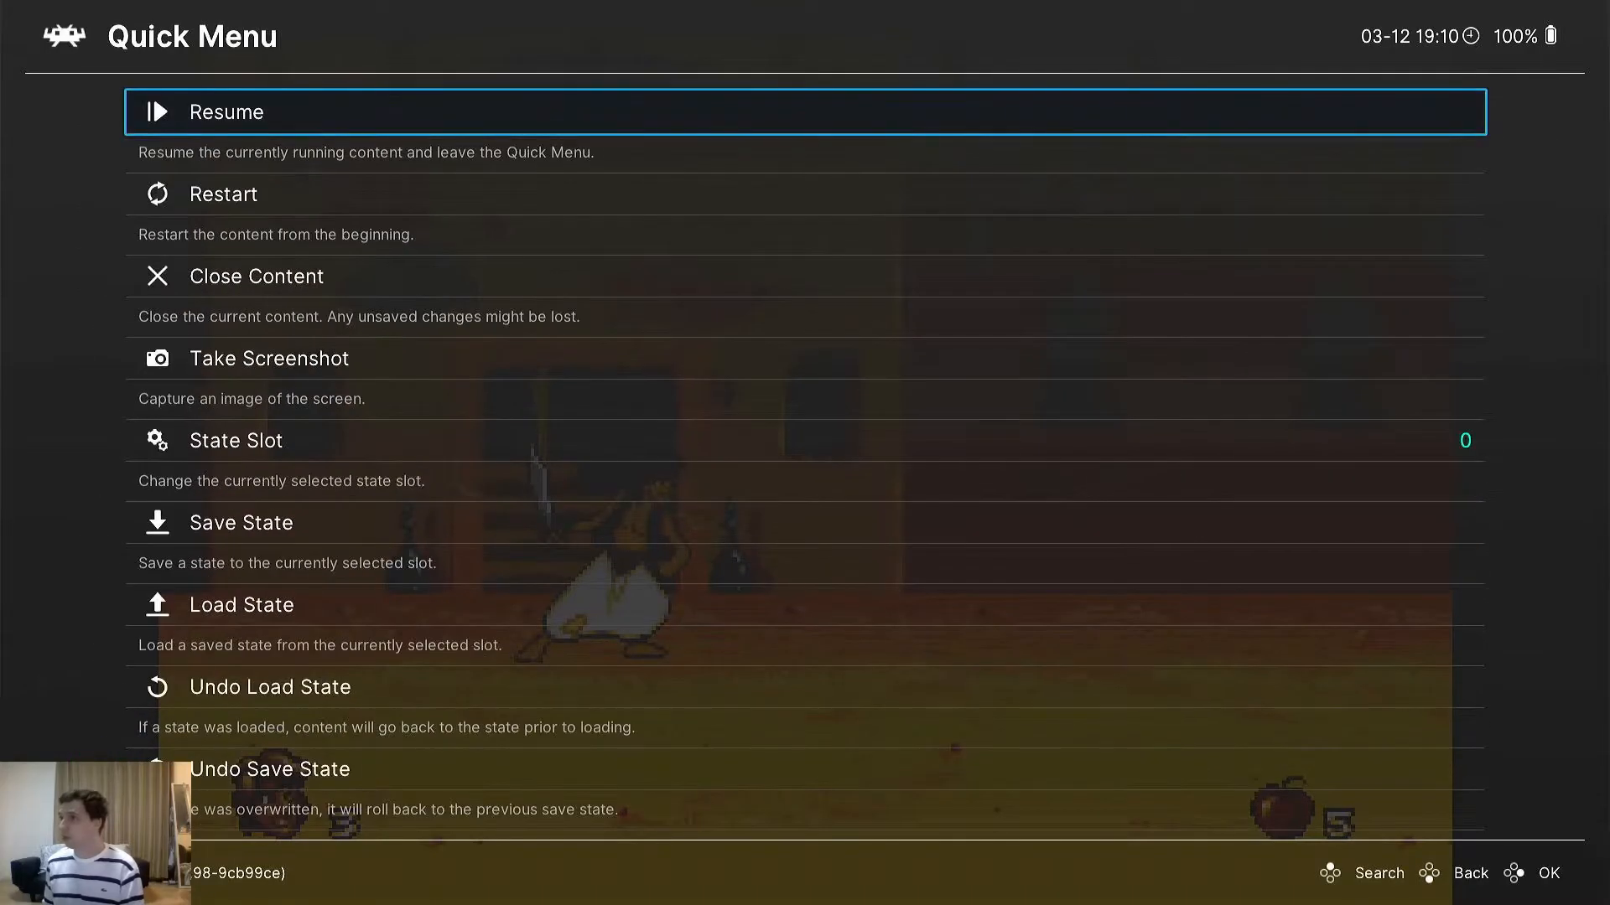
{"action": "left_click", "coordinate": [225, 111]}
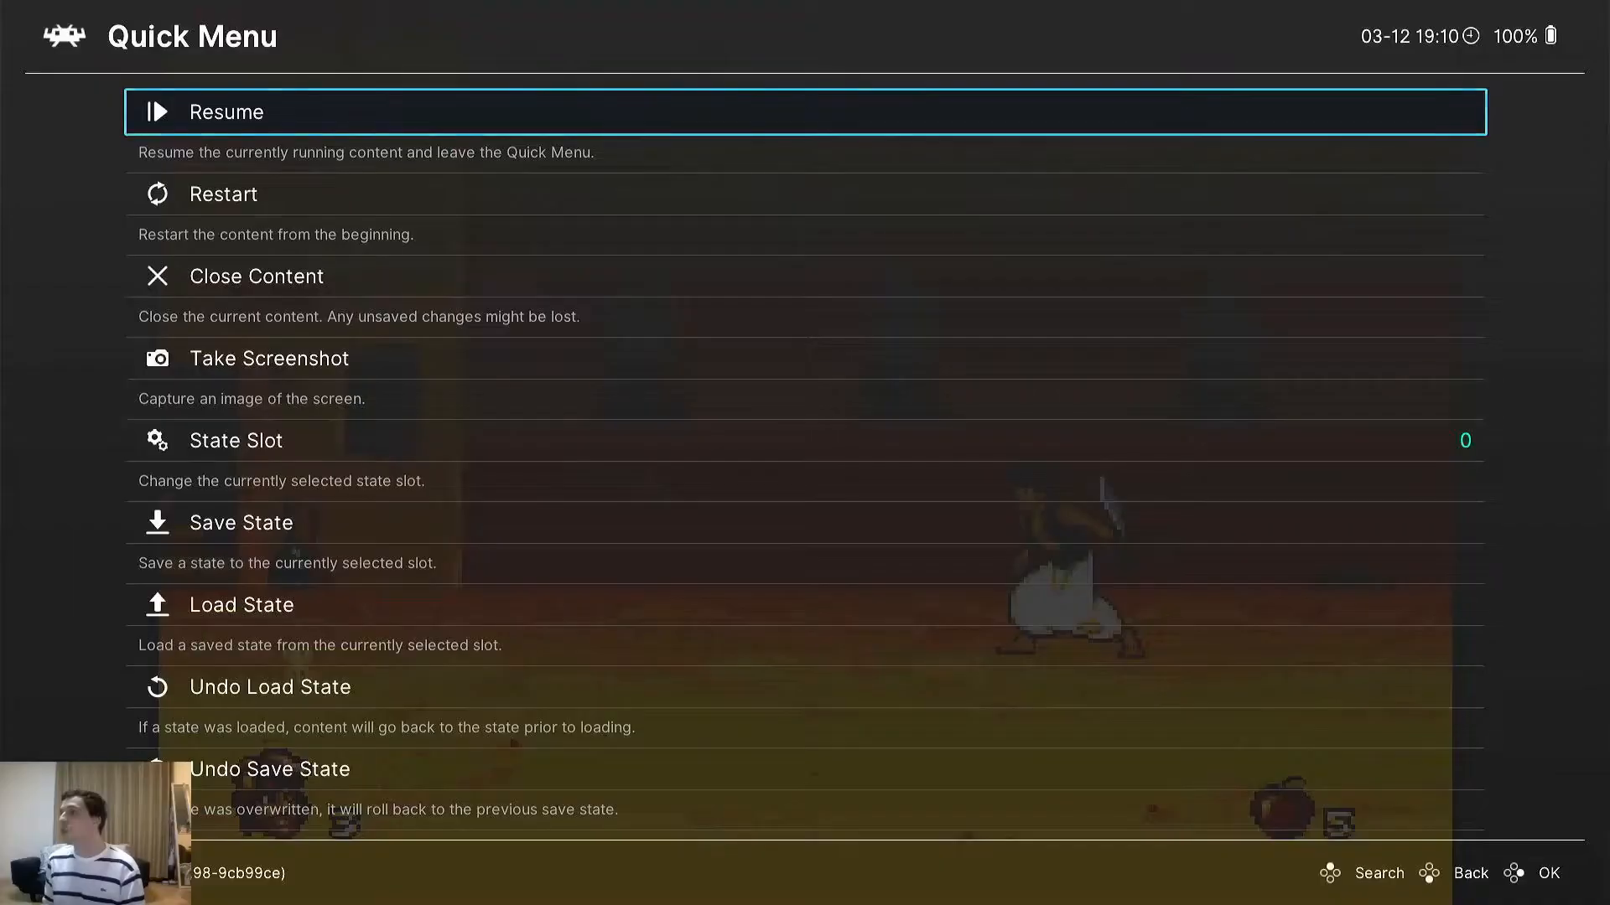
{"action": "scroll", "scroll_direction": "down", "scroll_amount": 3}
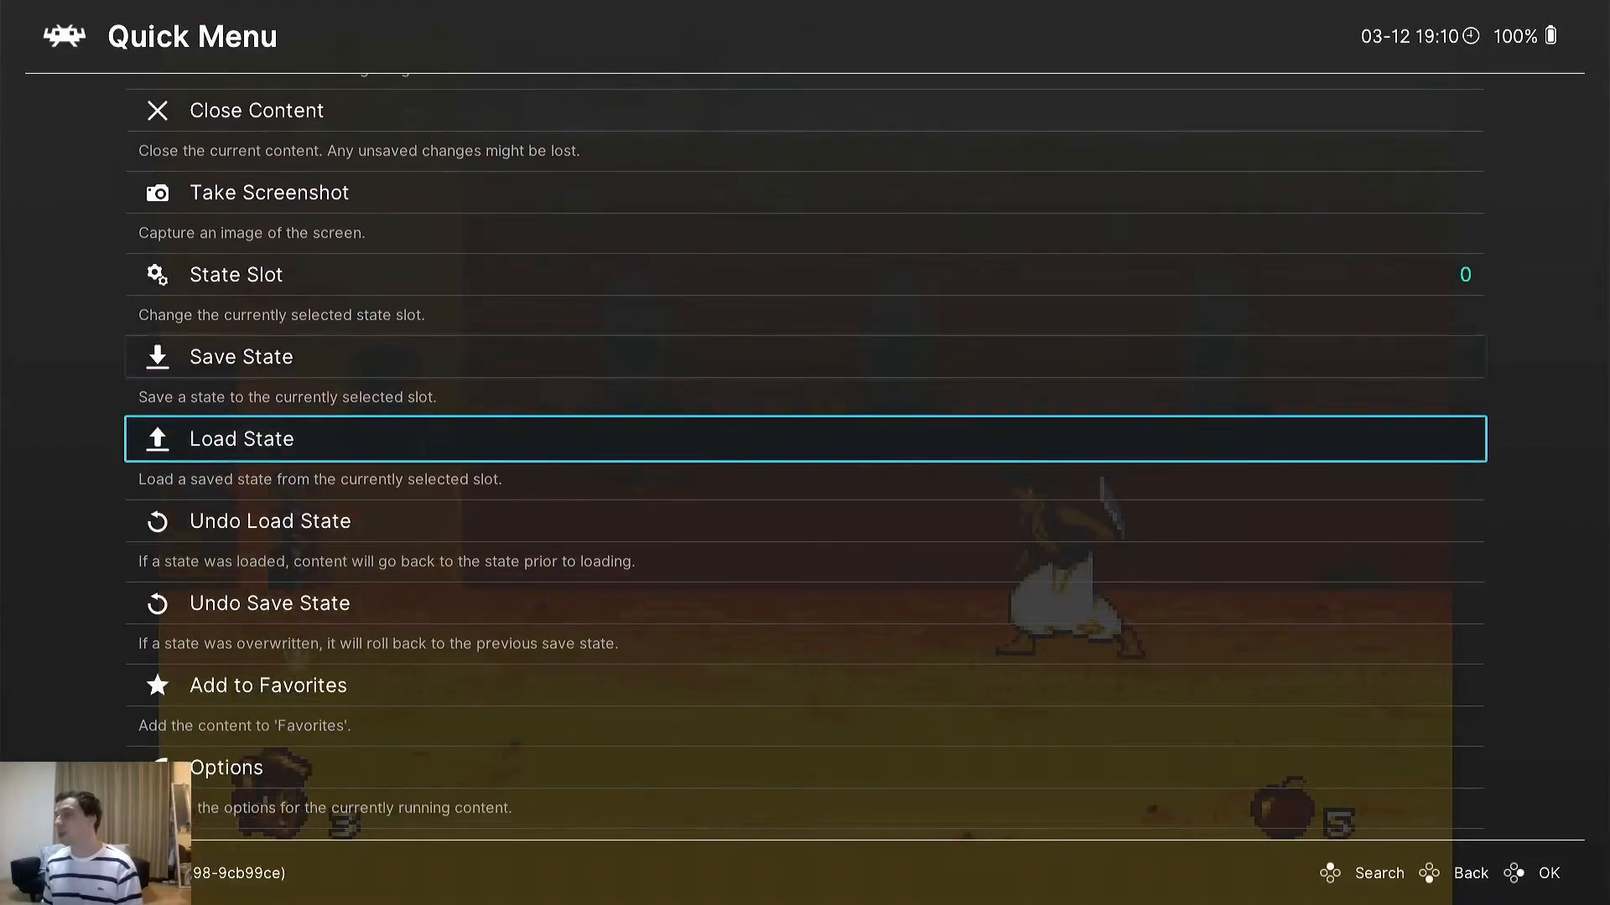
{"action": "scroll", "scroll_direction": "down", "scroll_amount": 3}
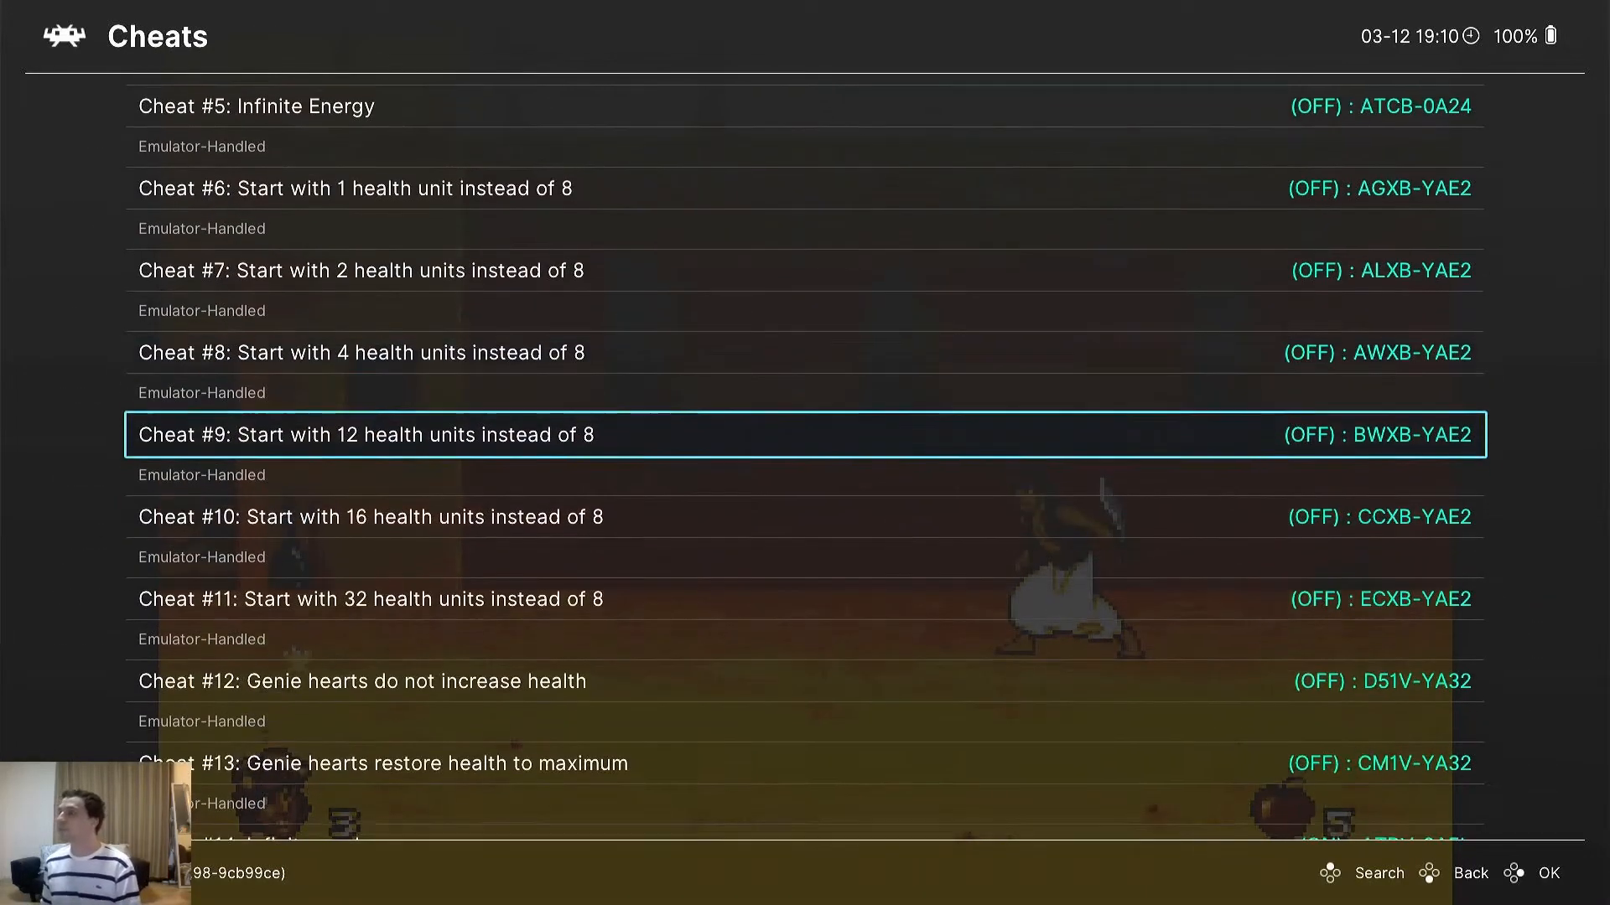
{"action": "scroll", "scroll_direction": "down", "scroll_amount": 3}
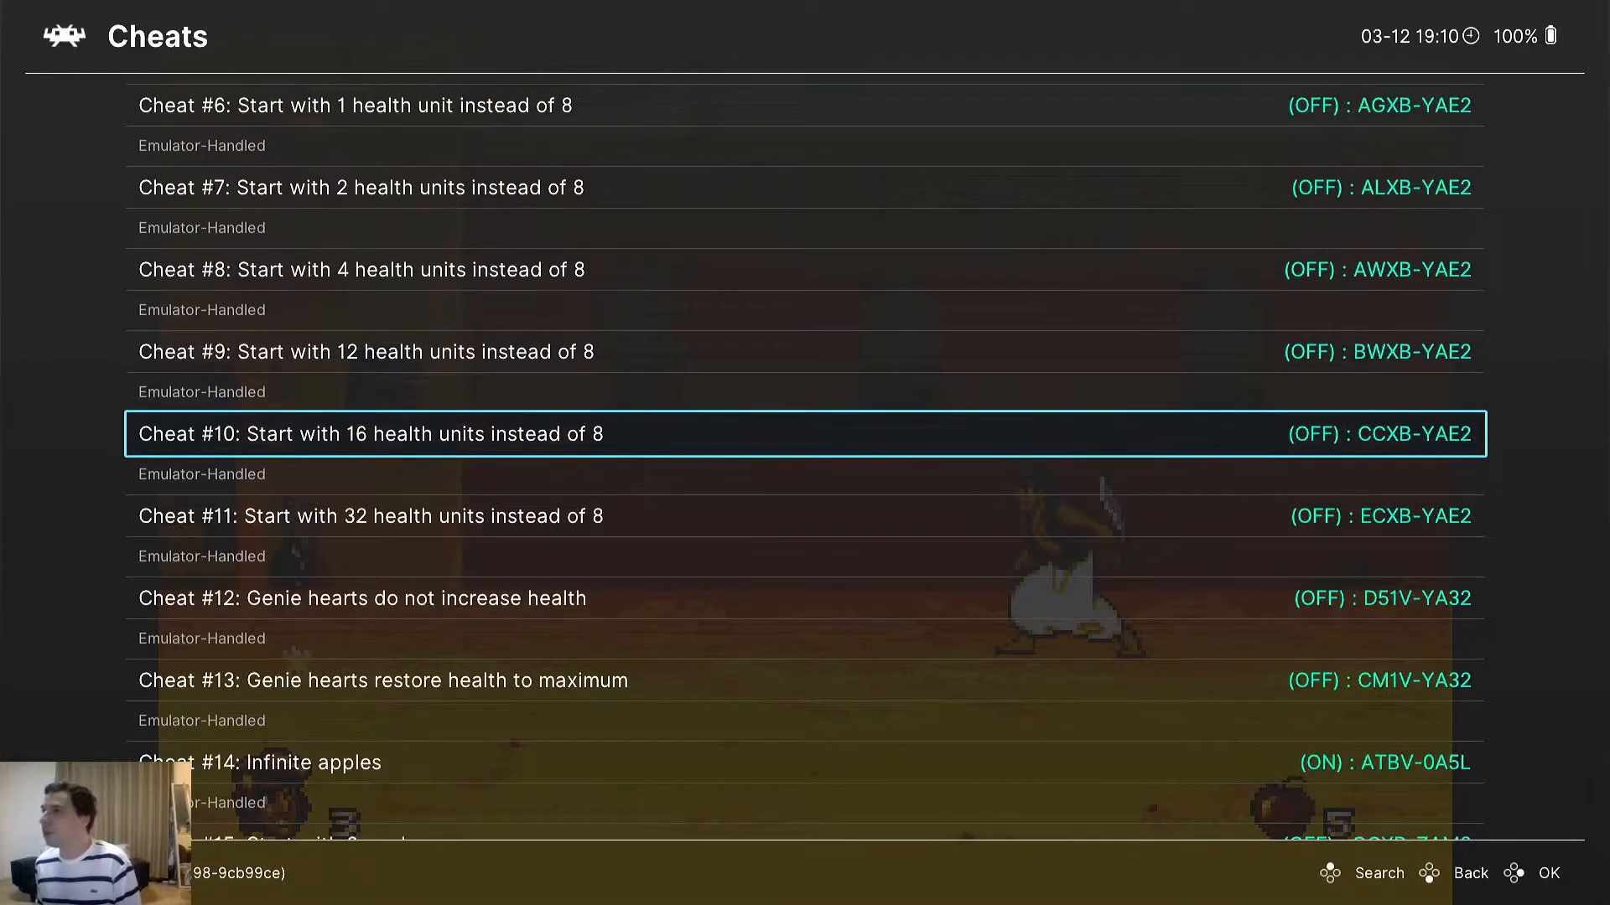
{"action": "scroll", "scroll_direction": "down", "scroll_amount": 3}
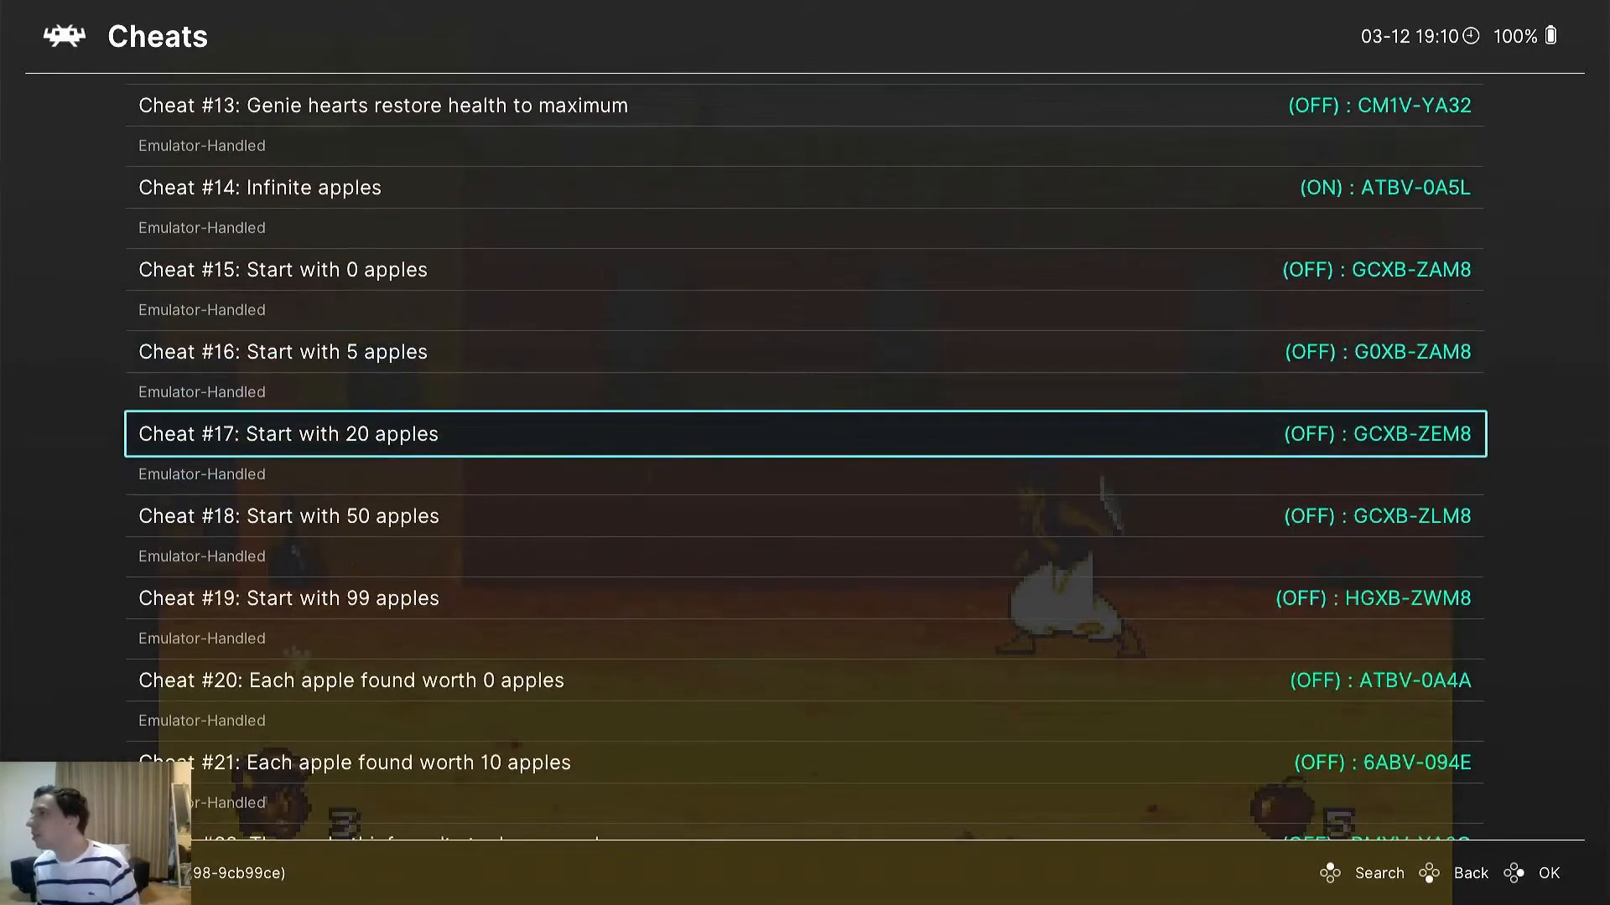
{"action": "scroll", "scroll_direction": "down", "scroll_amount": 3}
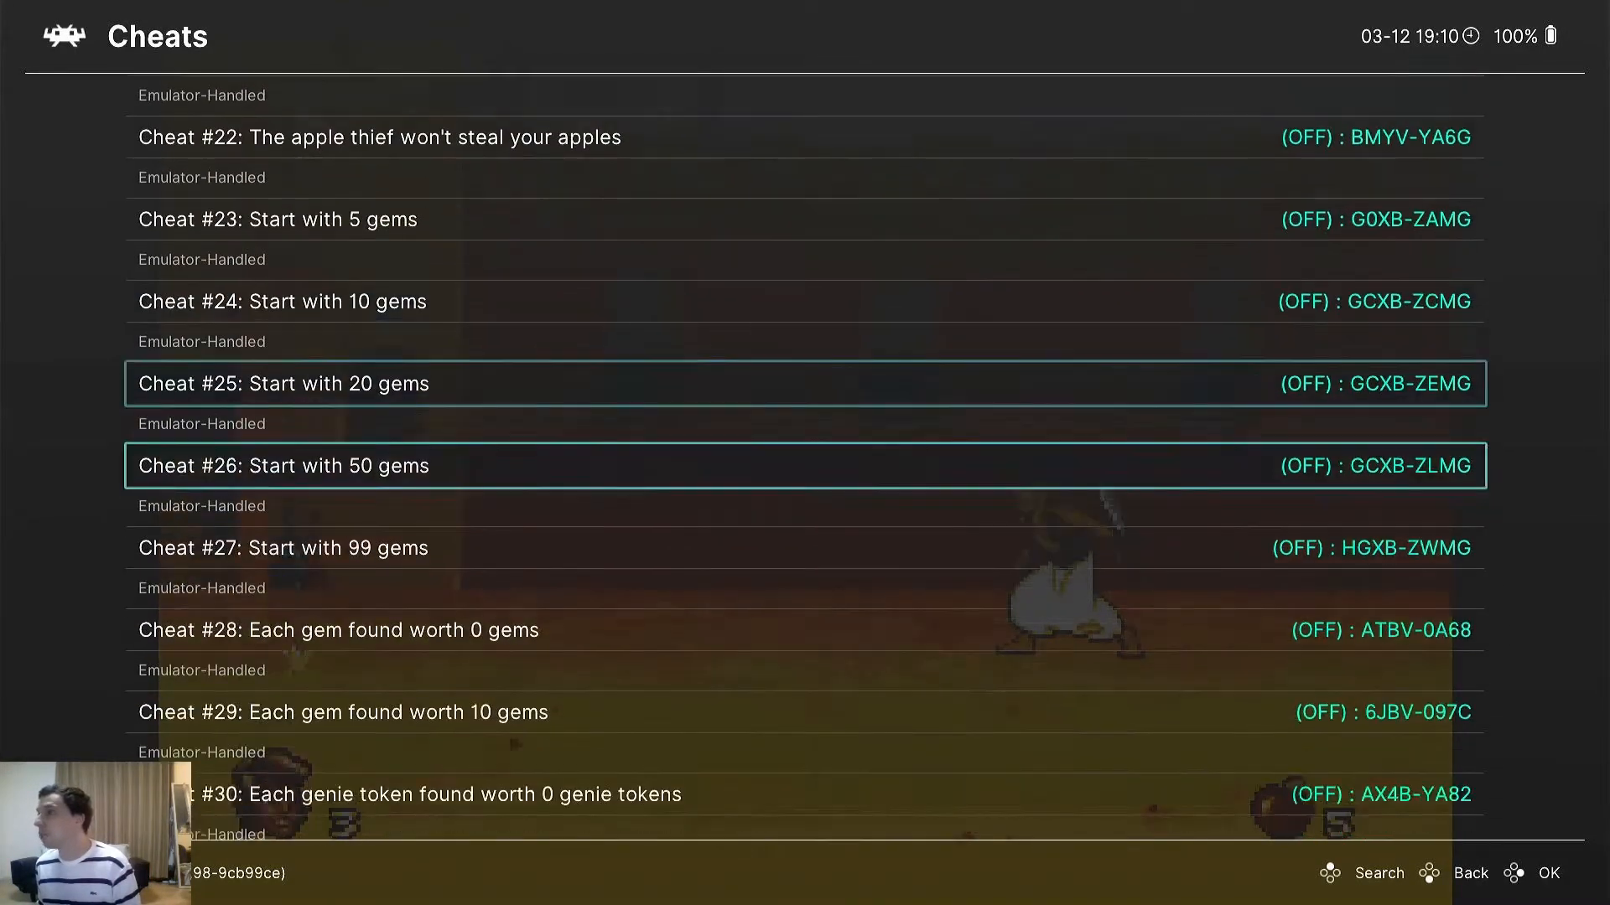
{"action": "scroll", "scroll_direction": "down", "scroll_amount": 3}
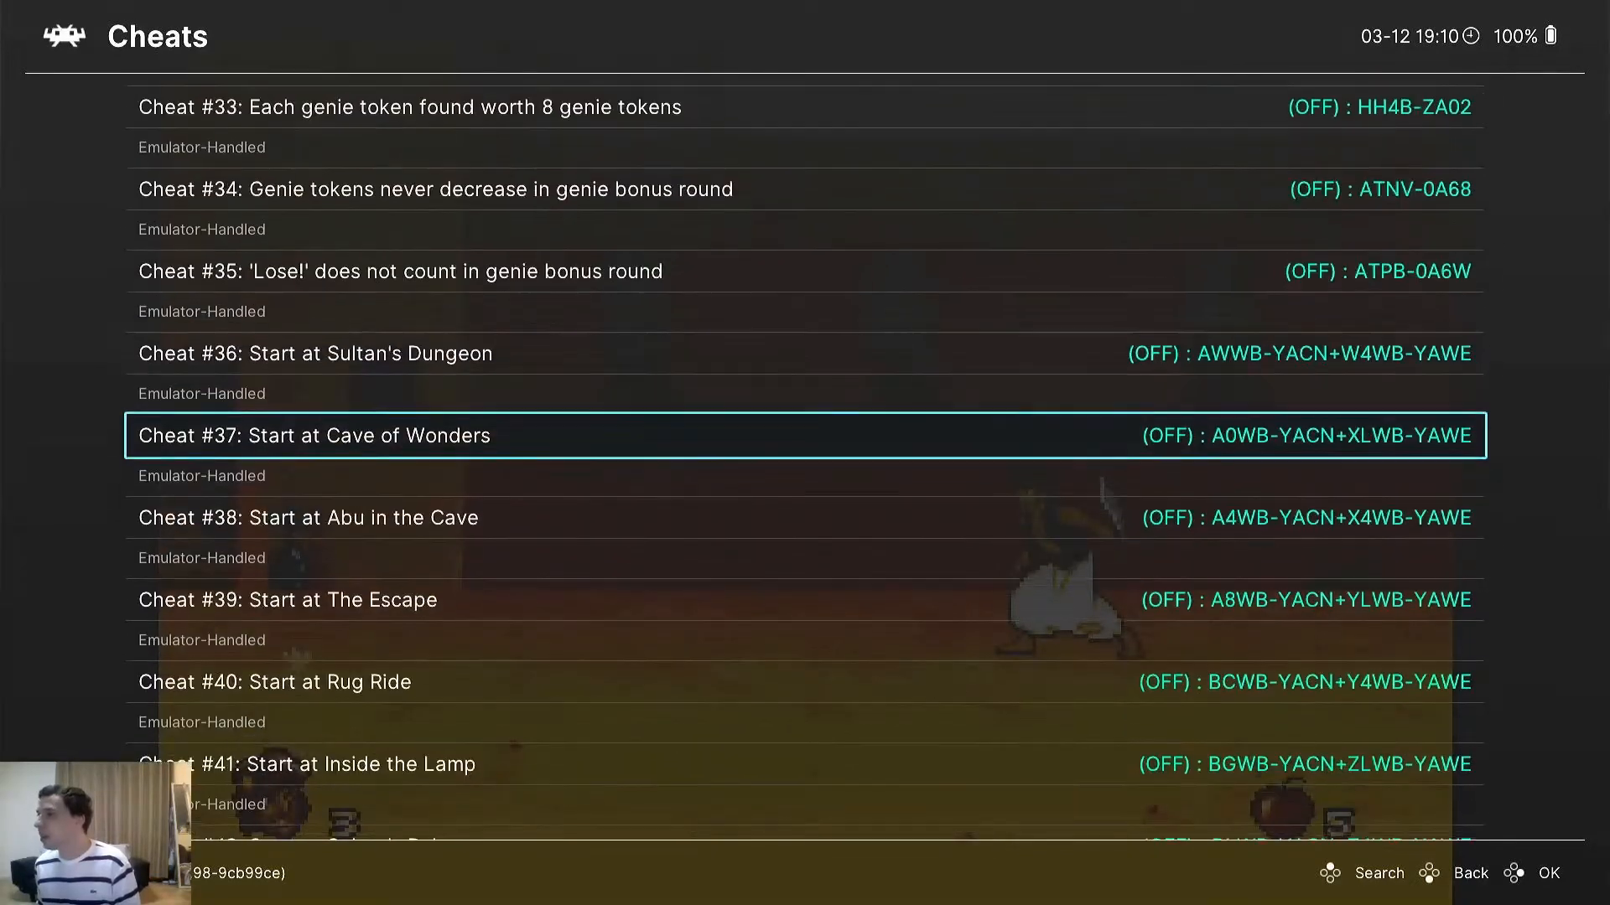
{"action": "scroll", "scroll_direction": "down", "scroll_amount": 3}
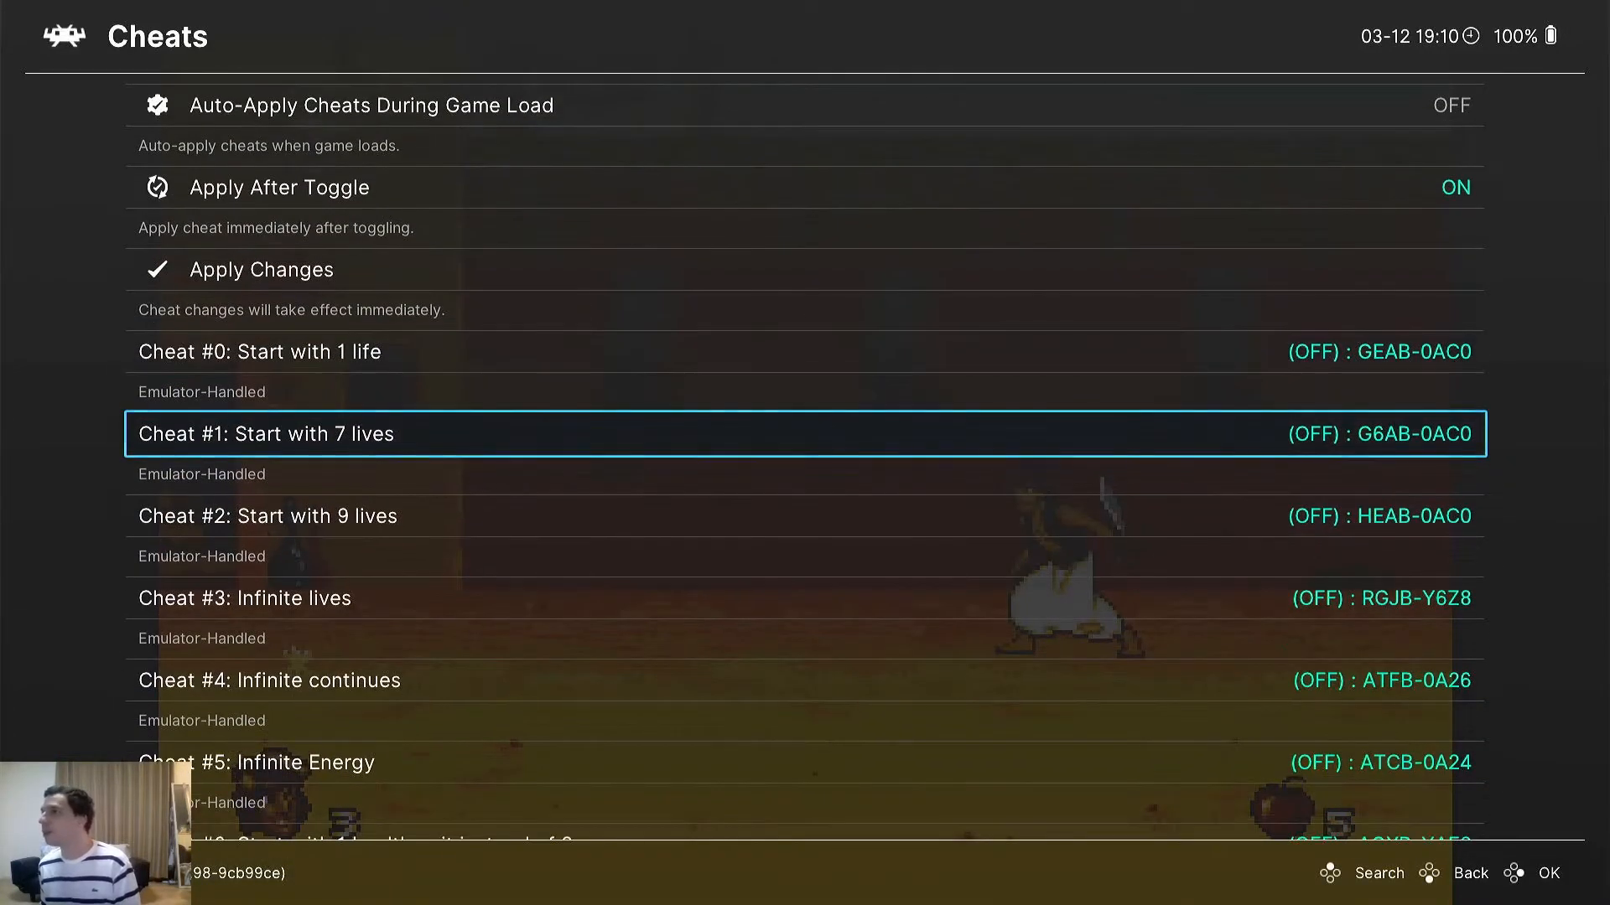
{"action": "scroll", "scroll_direction": "down", "scroll_amount": 3}
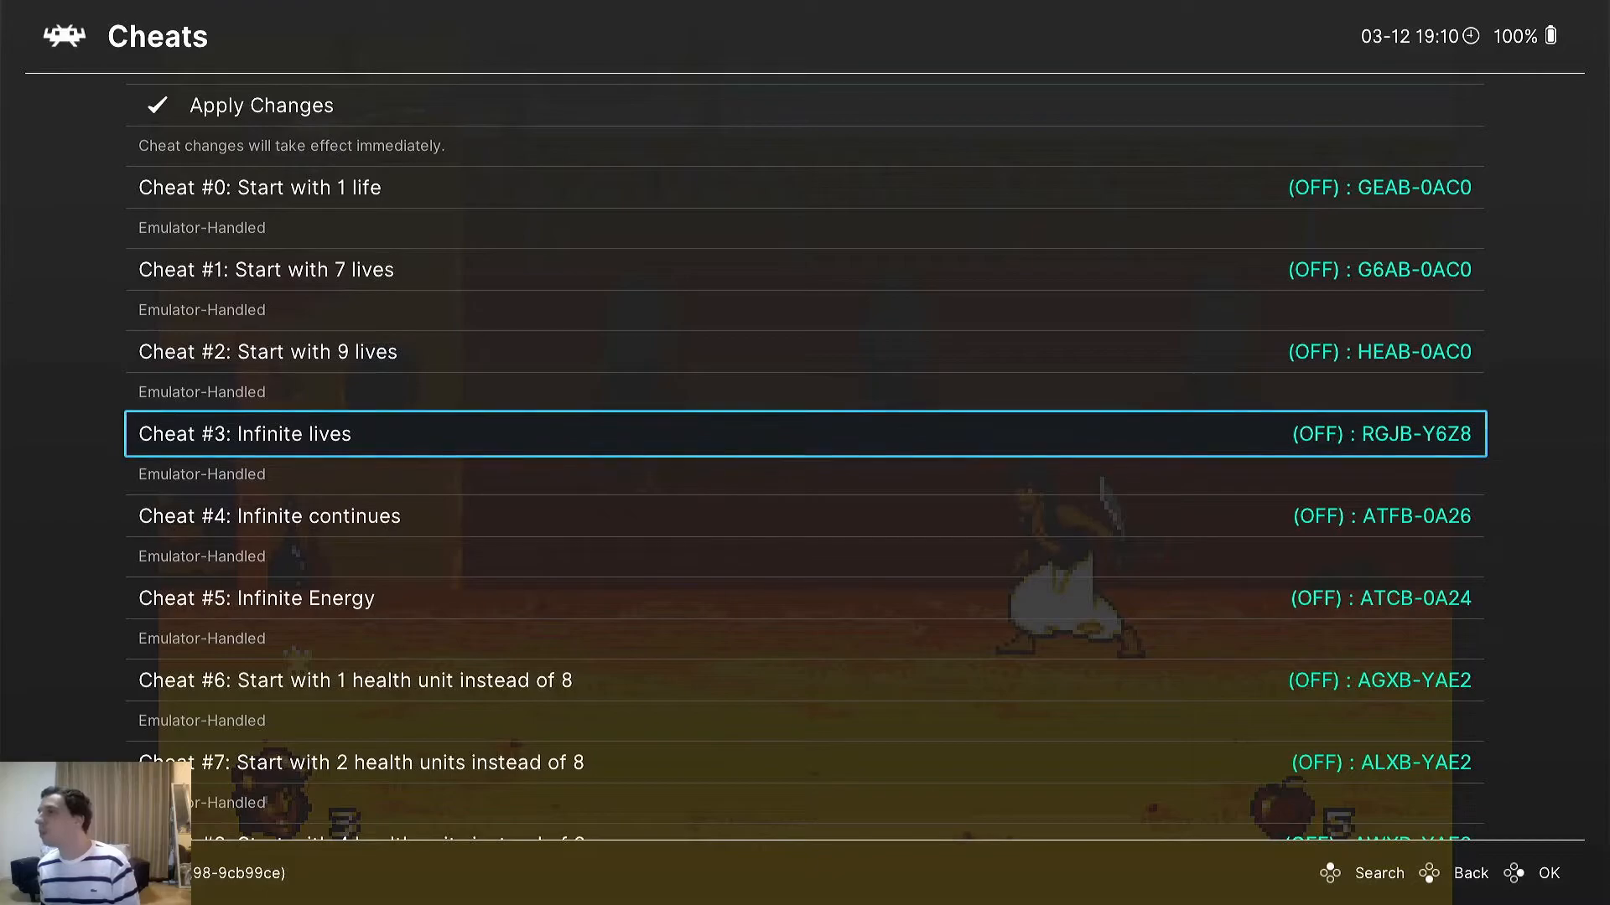